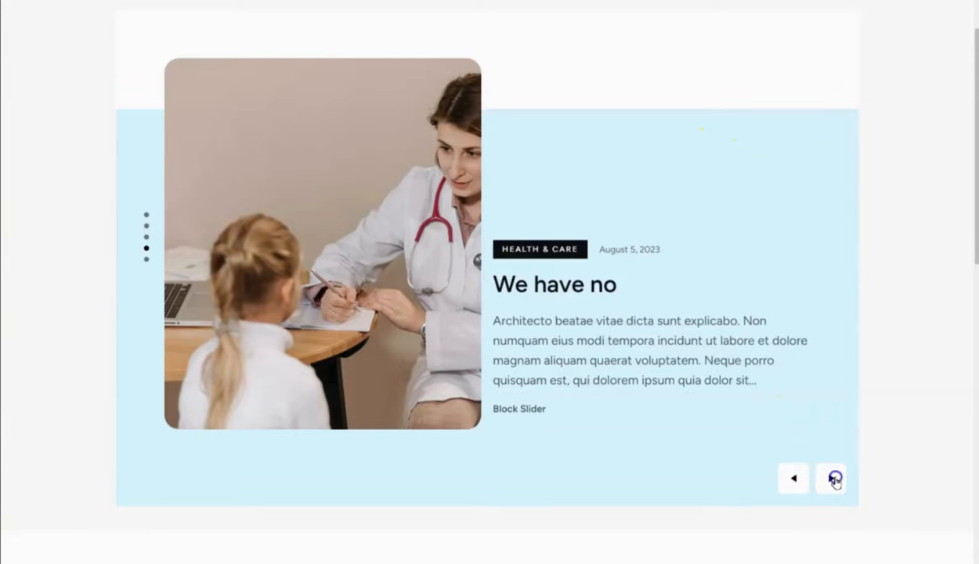
Advance the post slider one slide and the Our Journey slider two slides.
{"action": "left_click", "coordinate": [831, 479]}
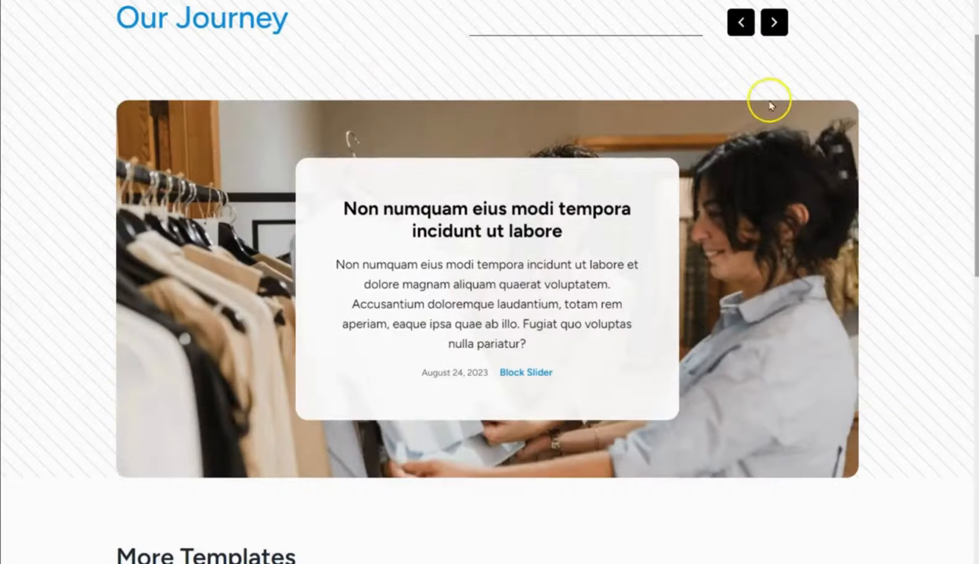
{"action": "left_click", "coordinate": [774, 22]}
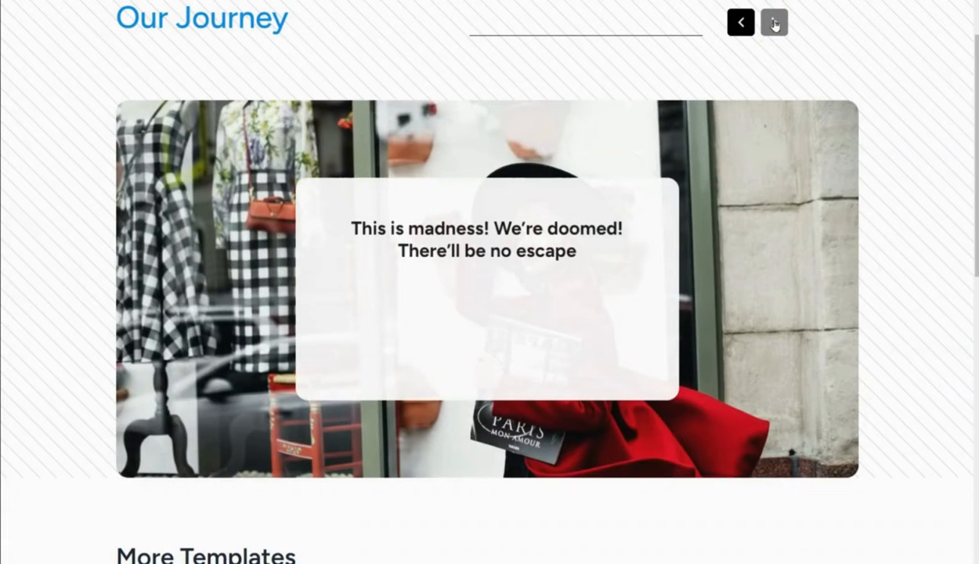
{"action": "left_click", "coordinate": [774, 22]}
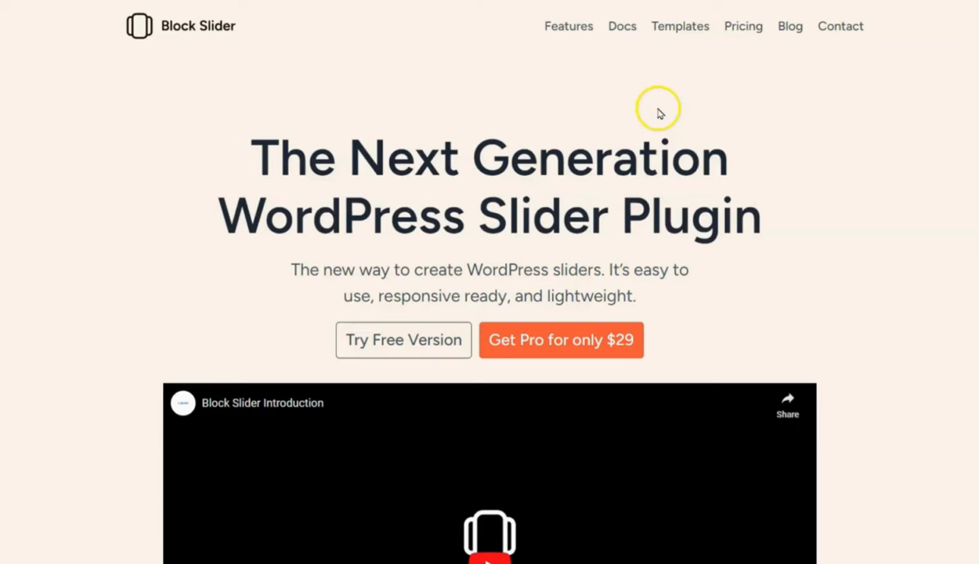
{"action": "mouse_move", "coordinate": [660, 113]}
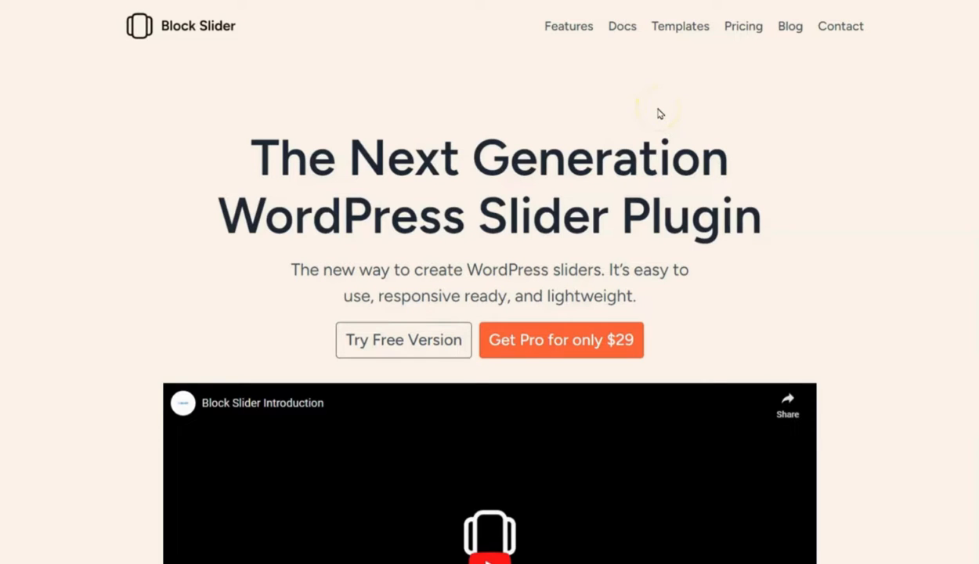
Browse down through the template grid on the Templates page.
{"action": "left_click", "coordinate": [680, 25]}
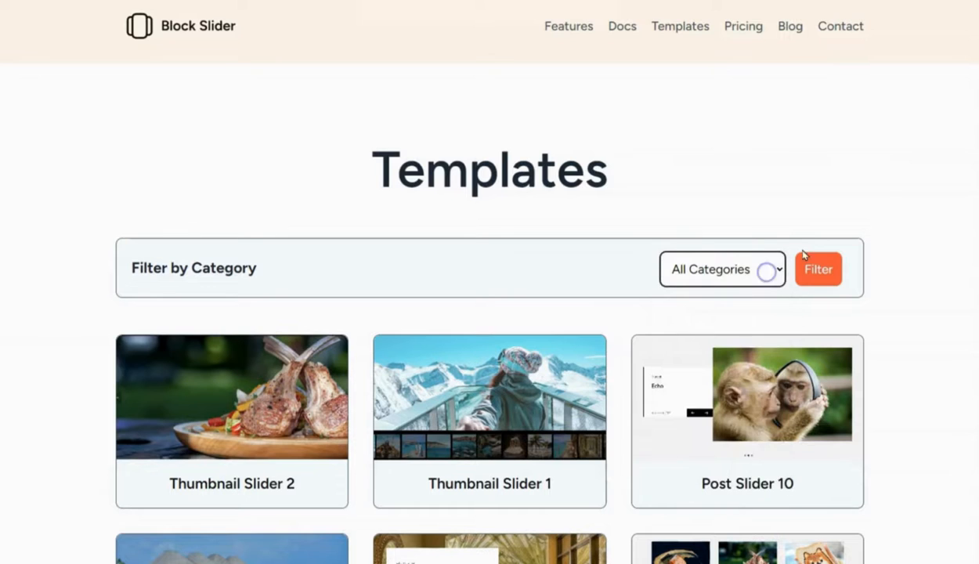
{"action": "scroll", "scroll_direction": "down", "scroll_amount": 3}
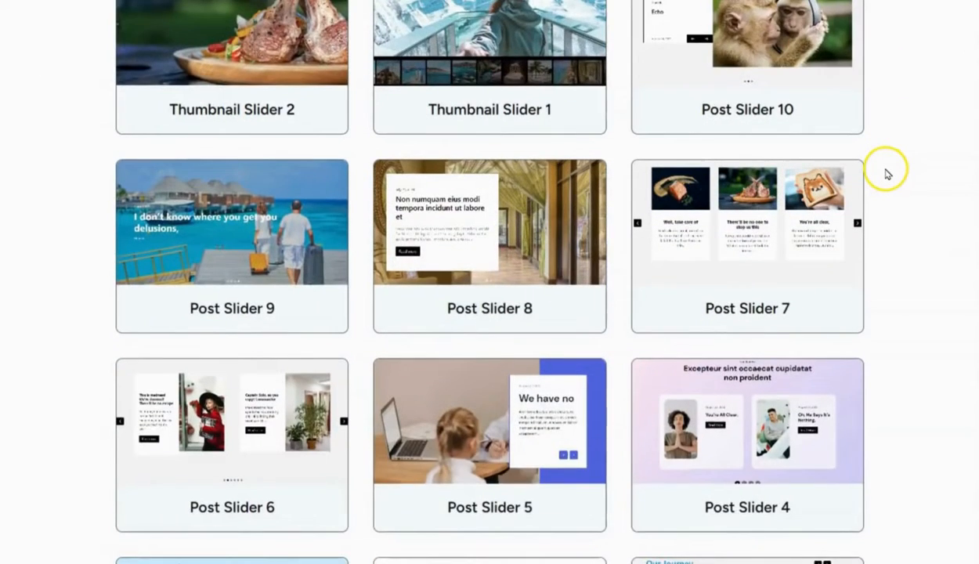
{"action": "scroll", "scroll_direction": "down", "scroll_amount": 3}
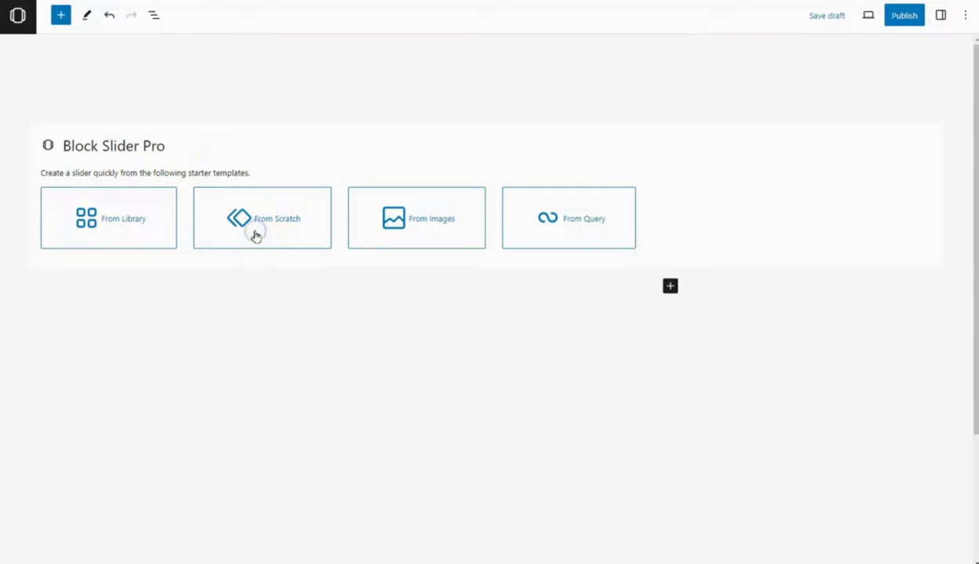
Build the slider from scratch with a Cover block using the woman-on-pink photo from the Media Library.
{"action": "left_click", "coordinate": [263, 218]}
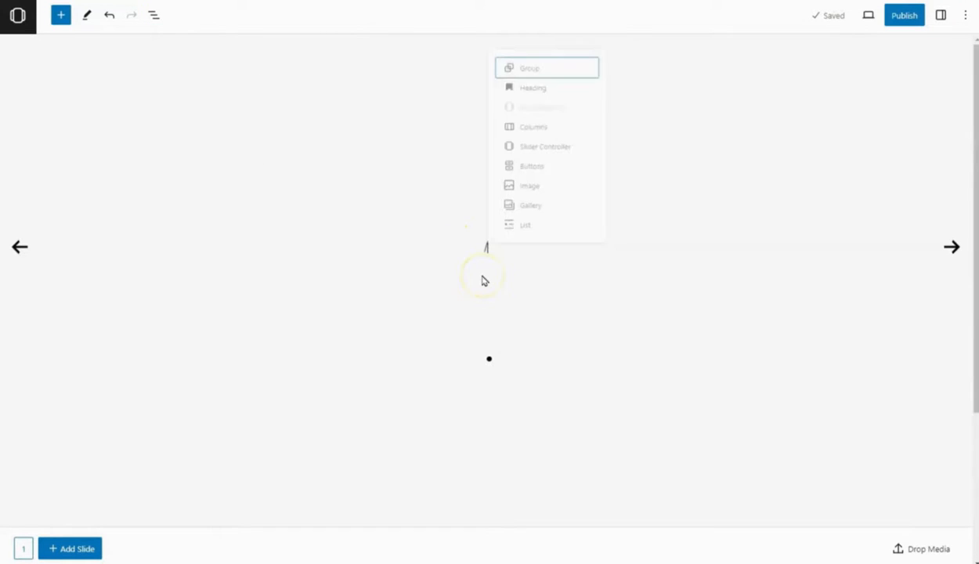
{"action": "type", "text": "/cover"}
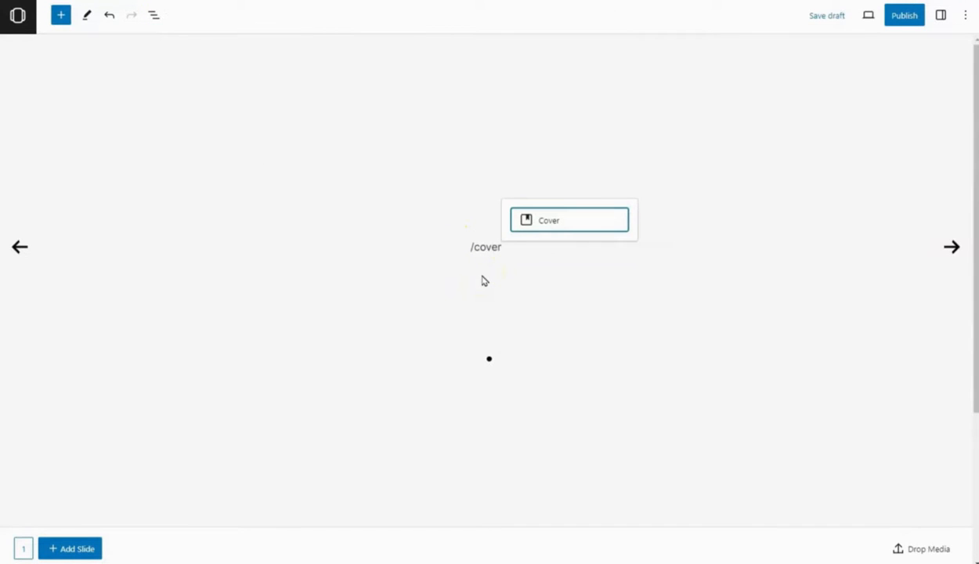
{"action": "left_click", "coordinate": [569, 219]}
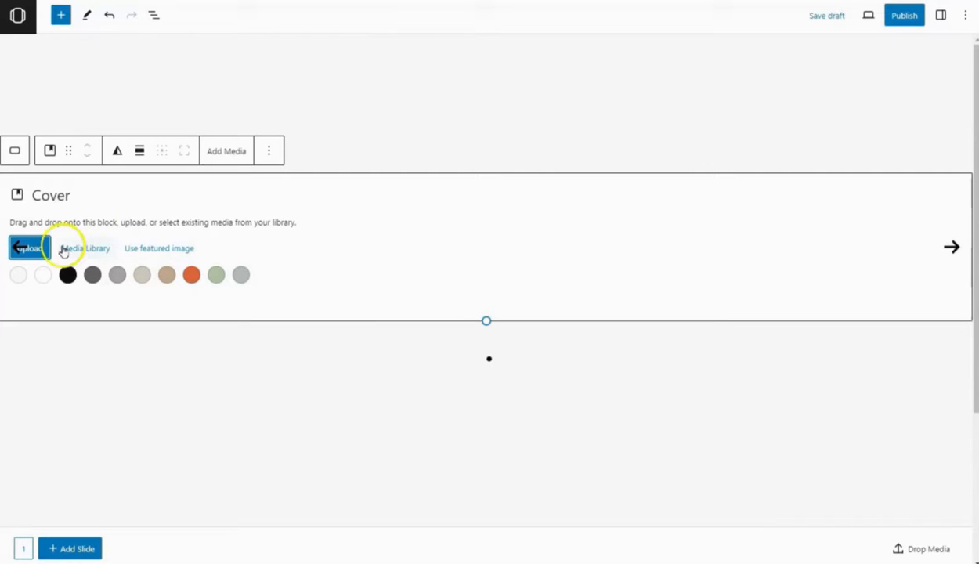
{"action": "mouse_move", "coordinate": [91, 257]}
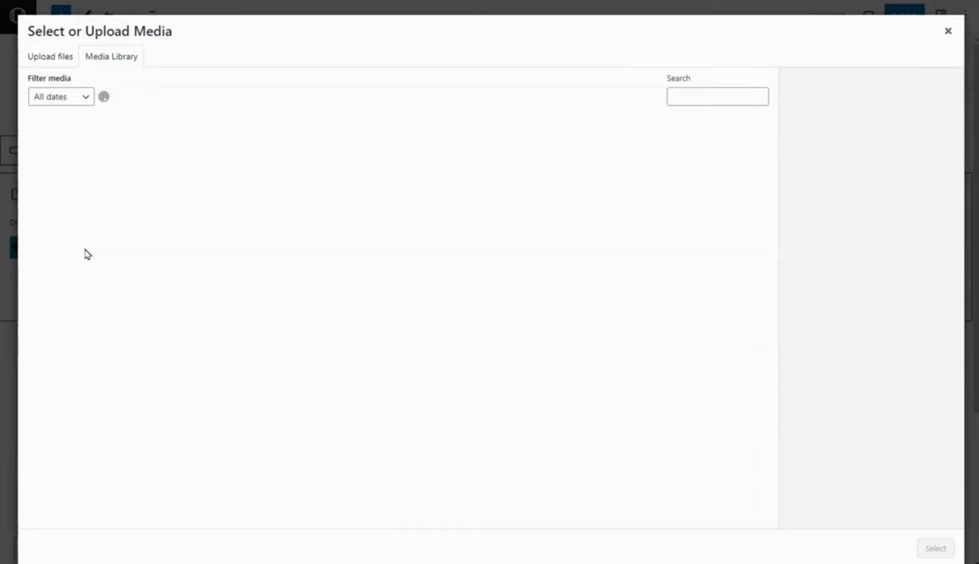
{"action": "left_click", "coordinate": [439, 160]}
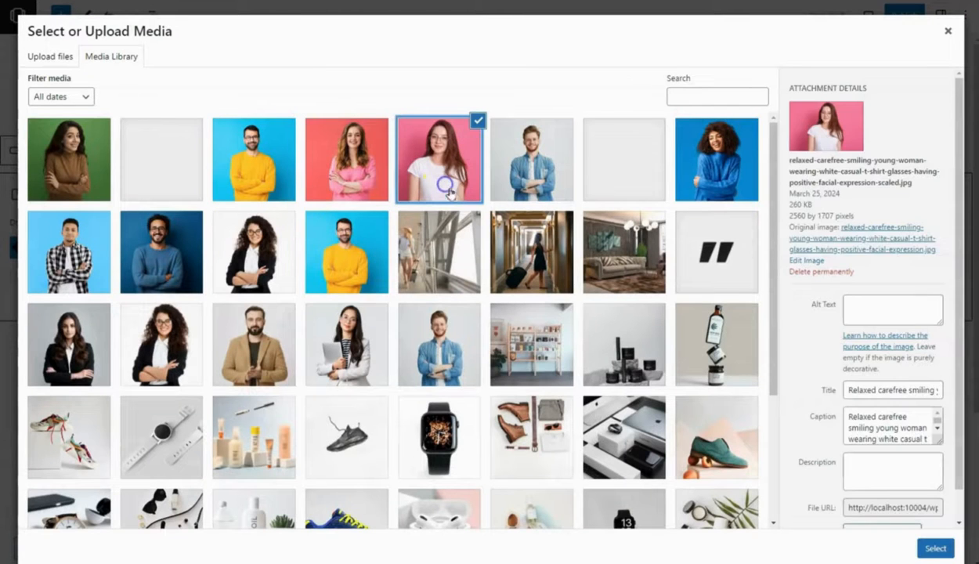
{"action": "left_click", "coordinate": [934, 549]}
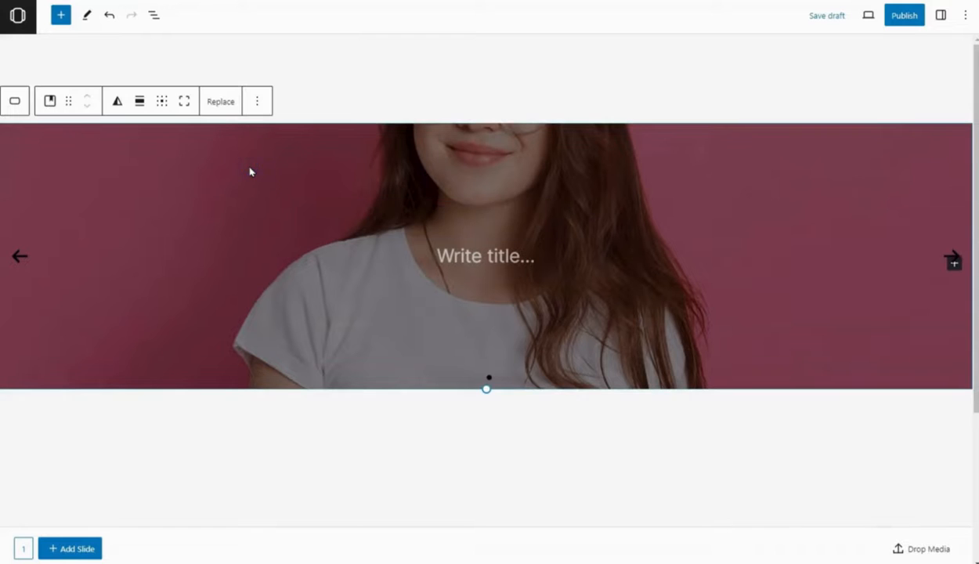
Set the cover's overlay opacity to 0 and its minimum height to 450.
{"action": "left_click", "coordinate": [940, 15]}
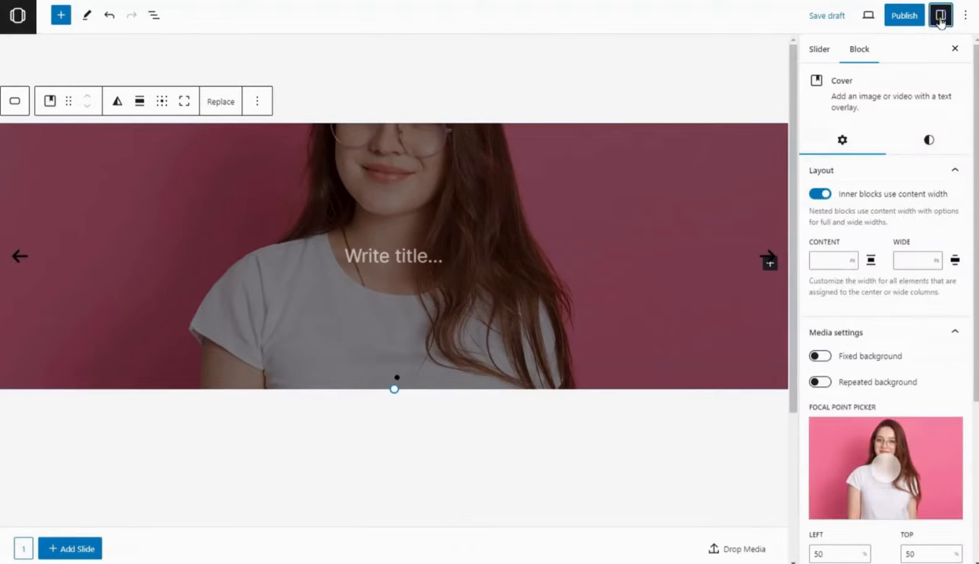
{"action": "left_click", "coordinate": [929, 140]}
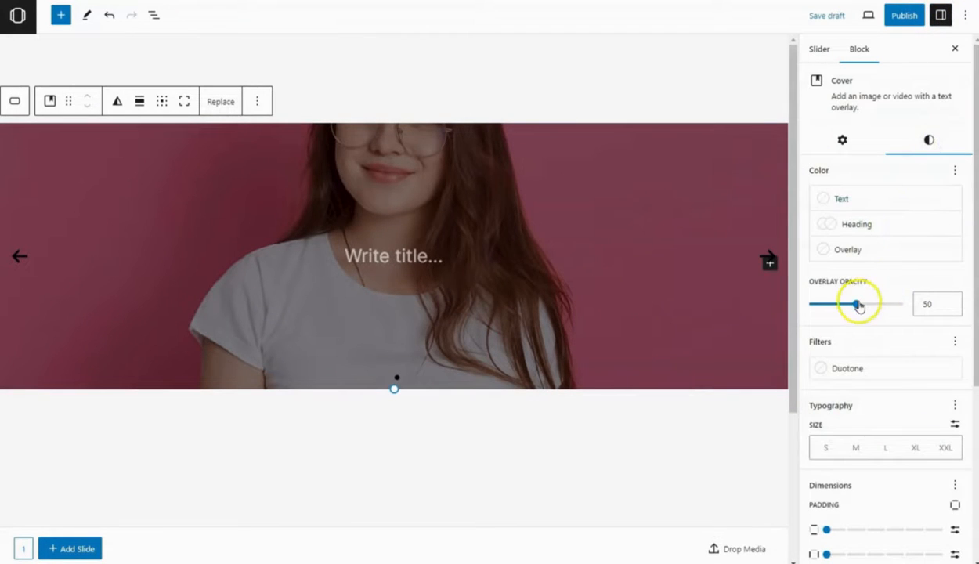
{"action": "left_click_drag", "start_coordinate": [856, 304], "coordinate": [809, 304]}
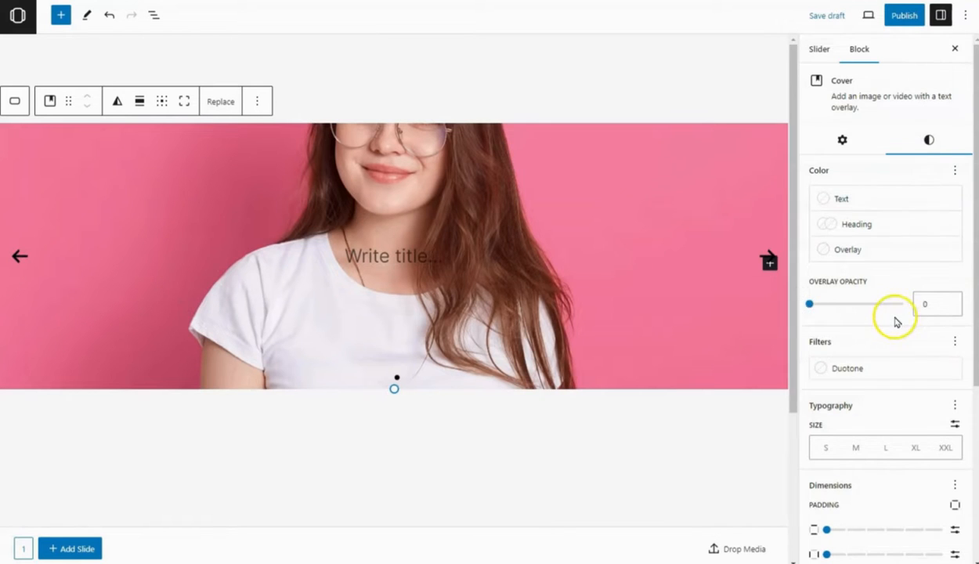
{"action": "scroll", "scroll_direction": "down", "scroll_amount": 3}
{"action": "type", "text": "450"}
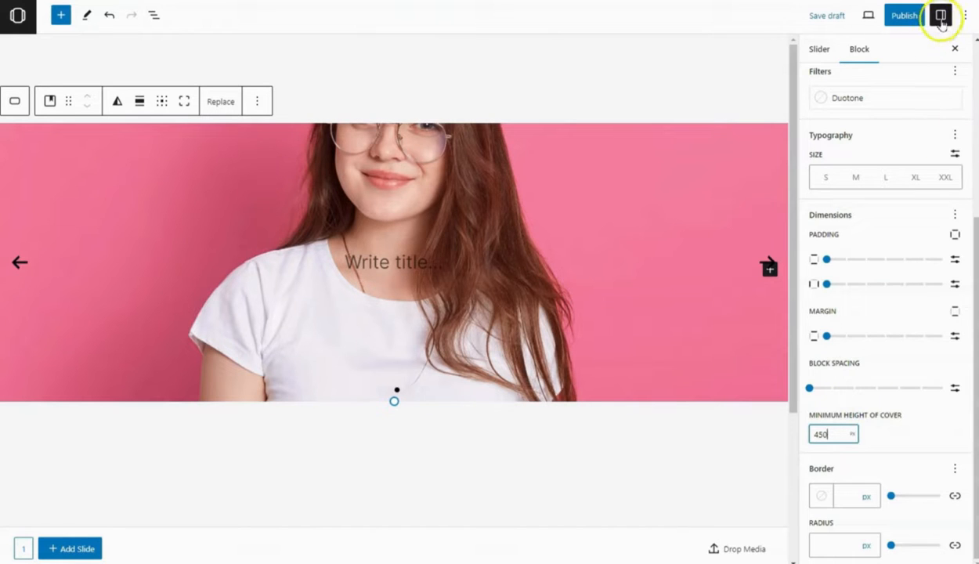
{"action": "left_click", "coordinate": [941, 16]}
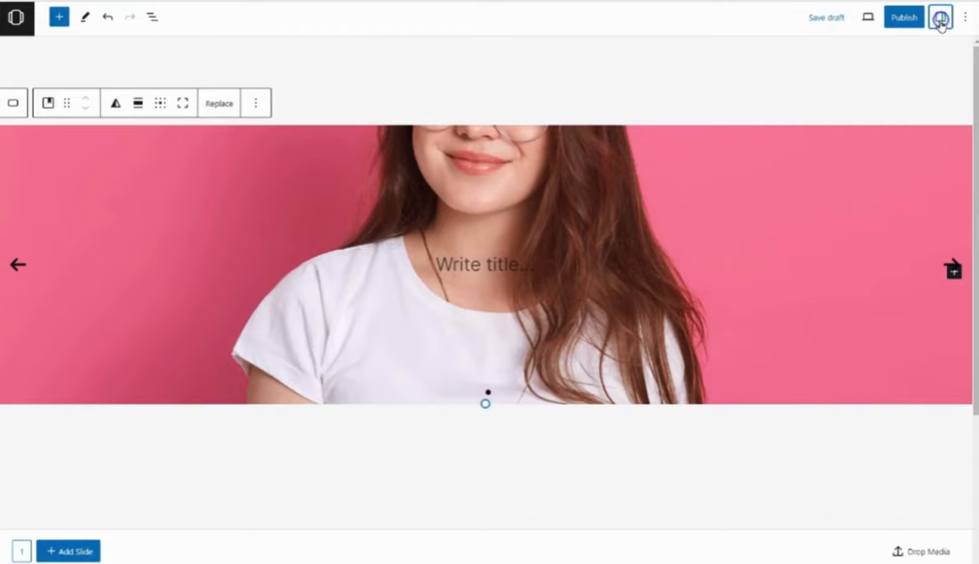
{"action": "left_click", "coordinate": [486, 264]}
{"action": "type", "text": "/"}
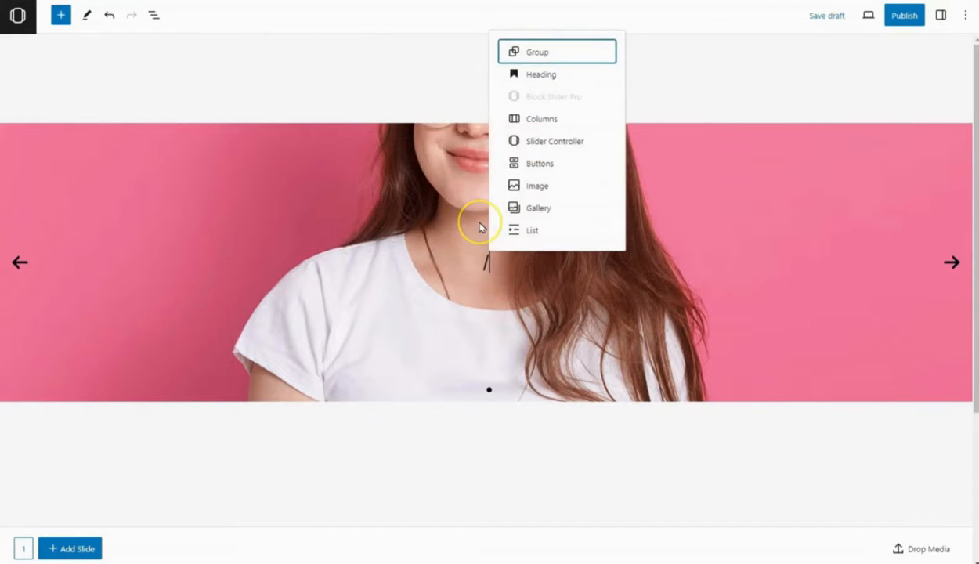
Insert a Group block with the basic container layout inside the cover.
{"action": "left_click", "coordinate": [538, 51]}
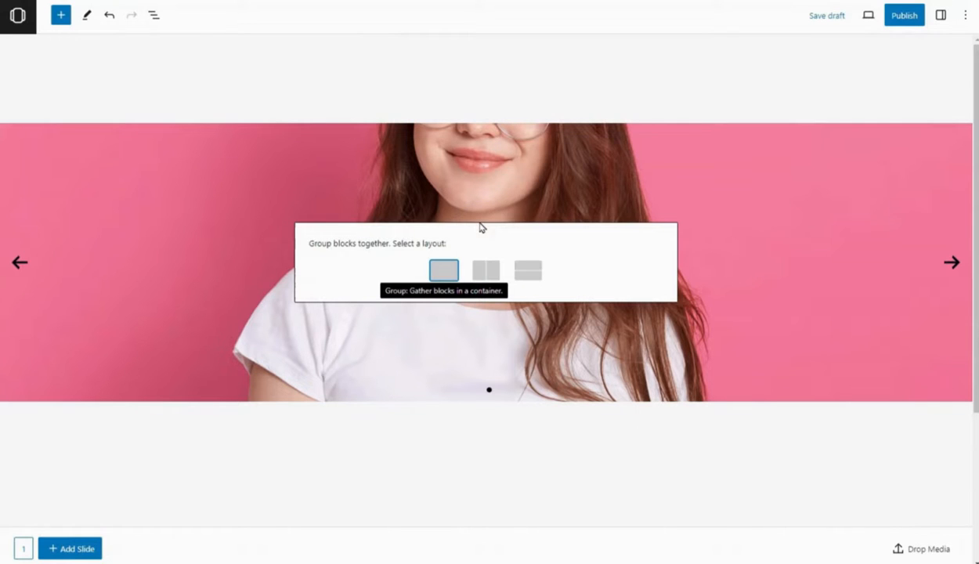
{"action": "left_click", "coordinate": [443, 270]}
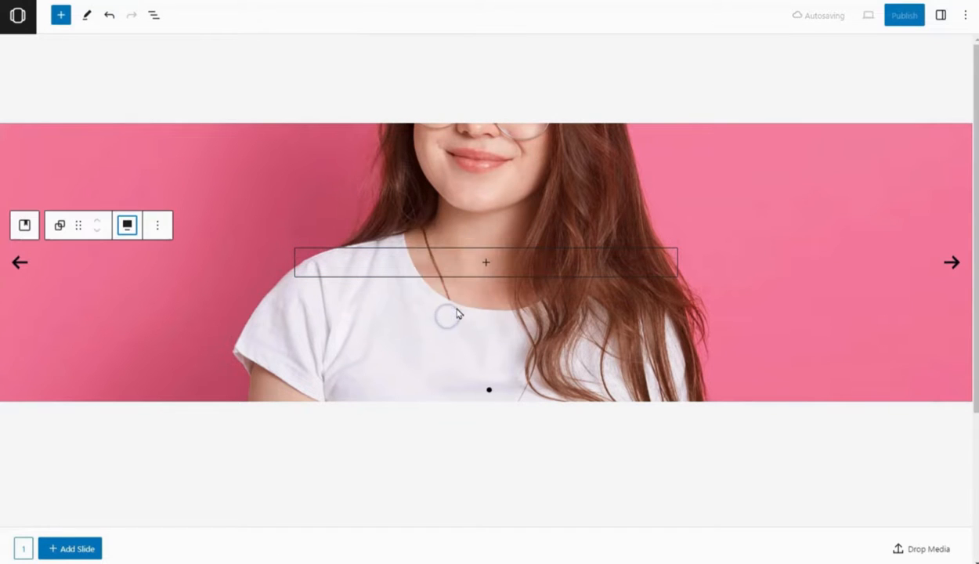
{"action": "left_click", "coordinate": [940, 16]}
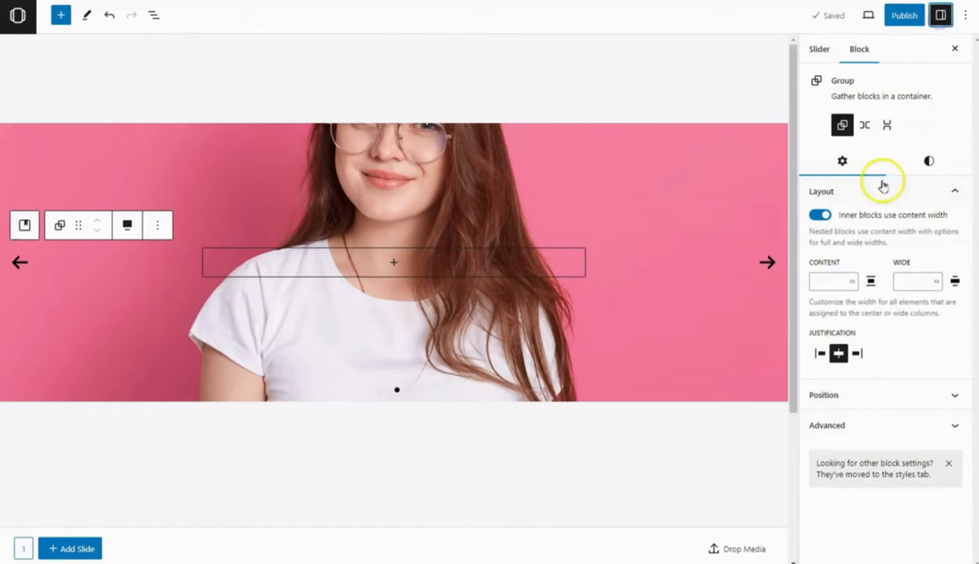
Give the caption group a white background with vertical padding.
{"action": "left_click", "coordinate": [929, 160]}
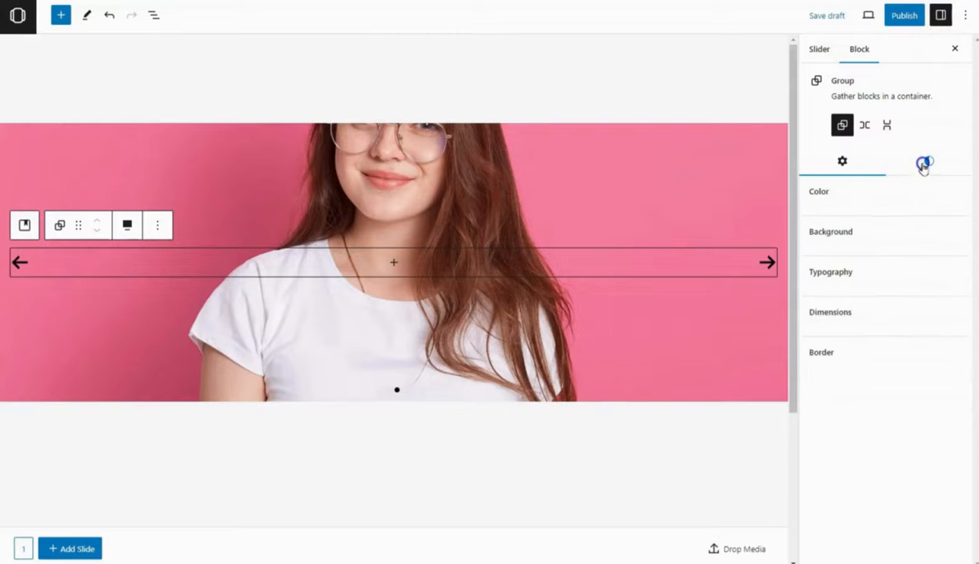
{"action": "left_click", "coordinate": [930, 160]}
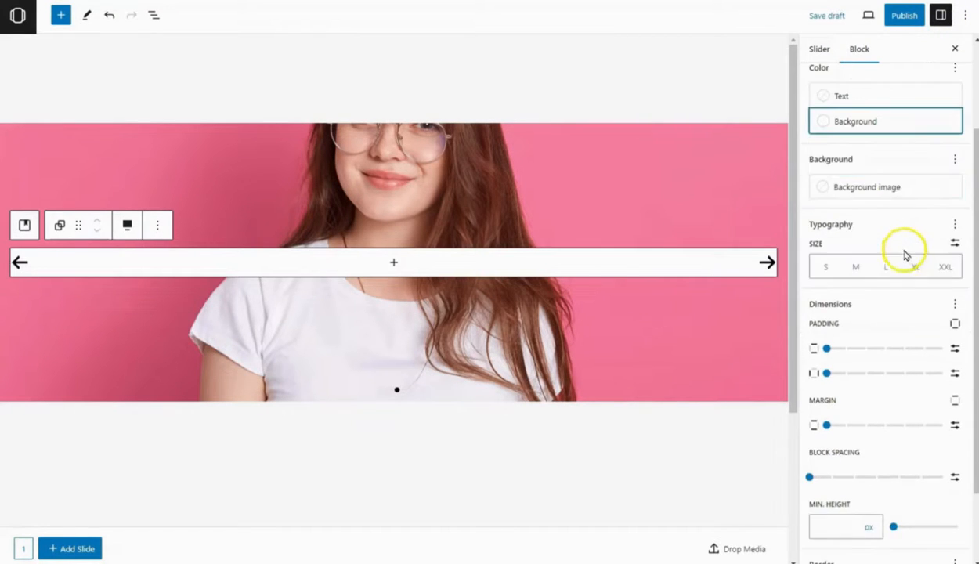
{"action": "left_click_drag", "start_coordinate": [827, 373], "coordinate": [865, 373]}
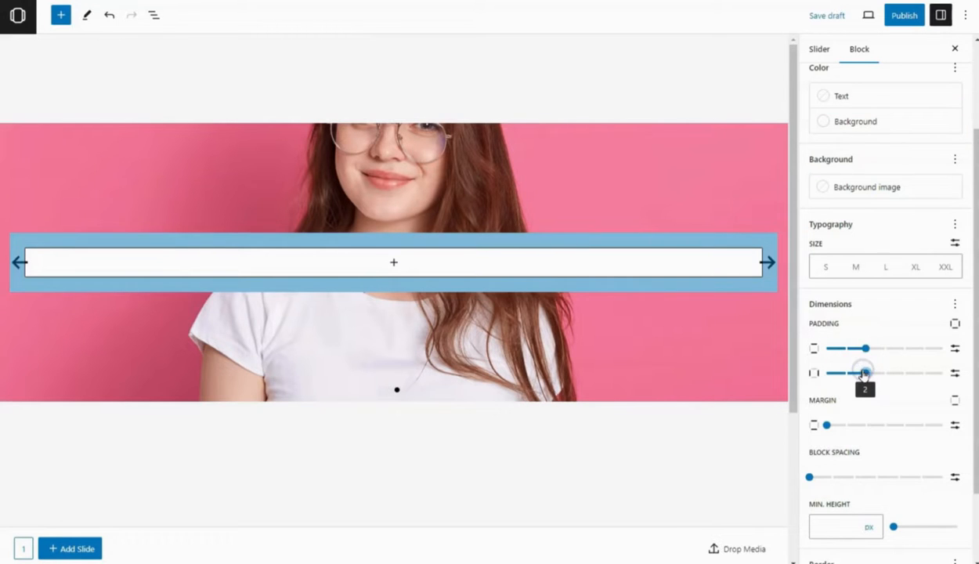
Position the cover's content at the bottom of the slide.
{"action": "left_click", "coordinate": [940, 15]}
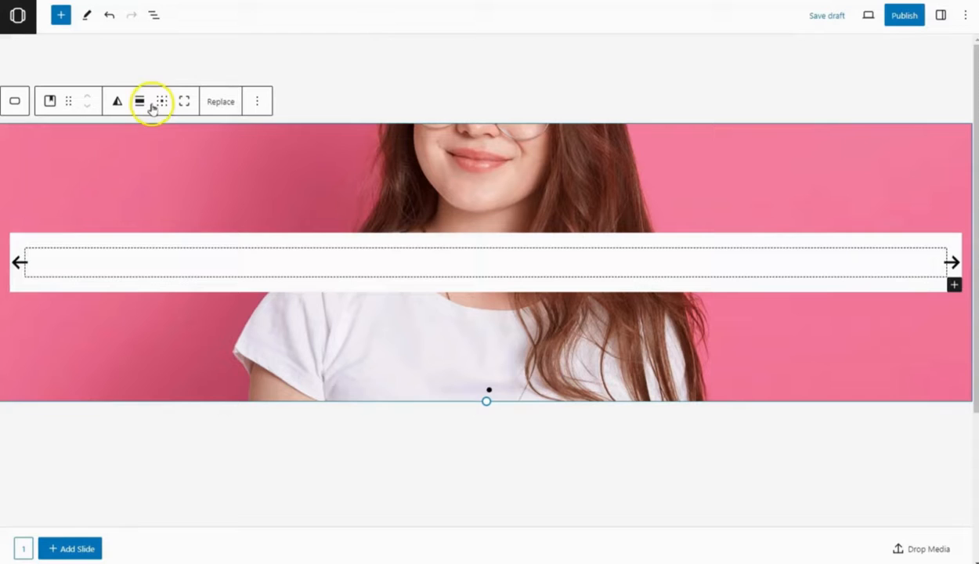
{"action": "left_click", "coordinate": [163, 100]}
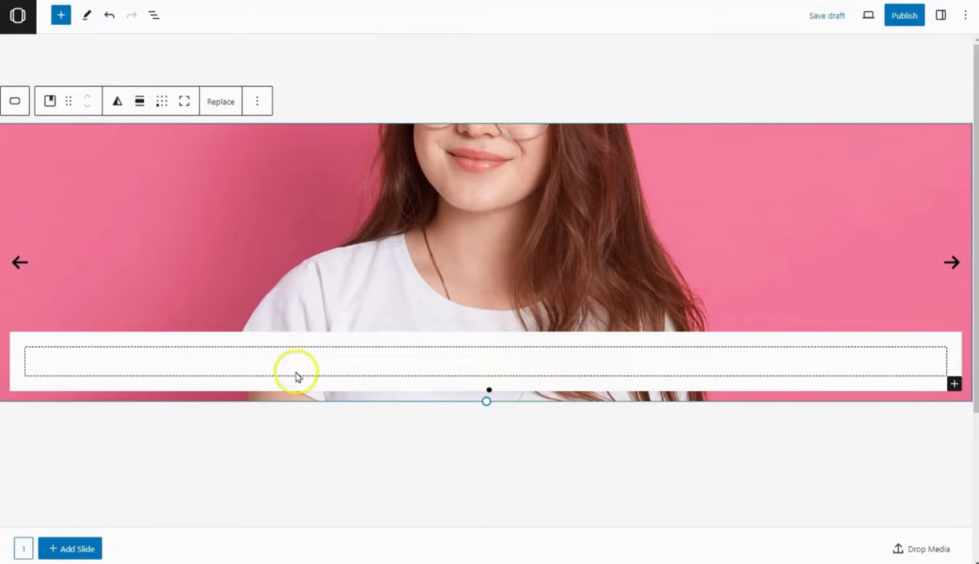
{"action": "left_click", "coordinate": [485, 360]}
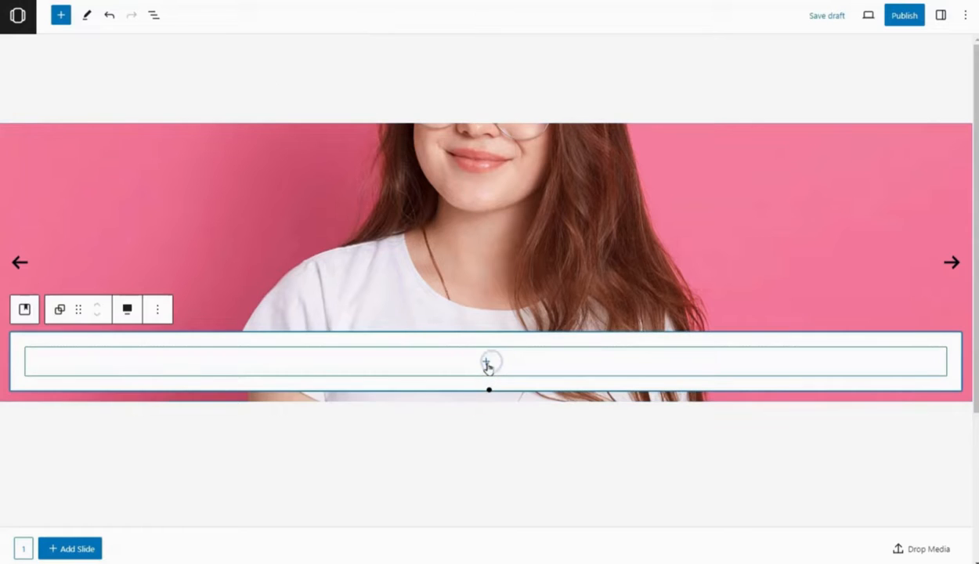
{"action": "left_click", "coordinate": [489, 360]}
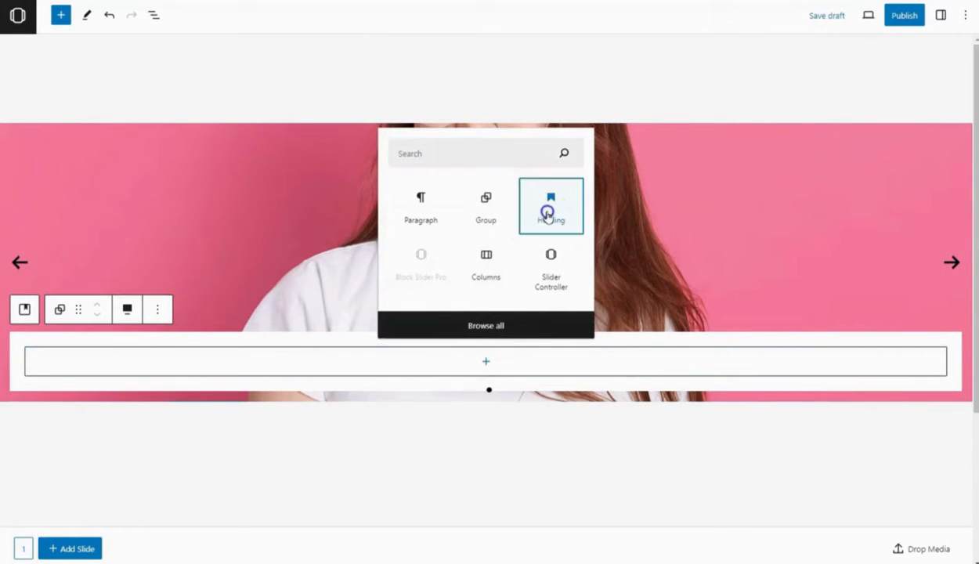
{"action": "left_click", "coordinate": [551, 205]}
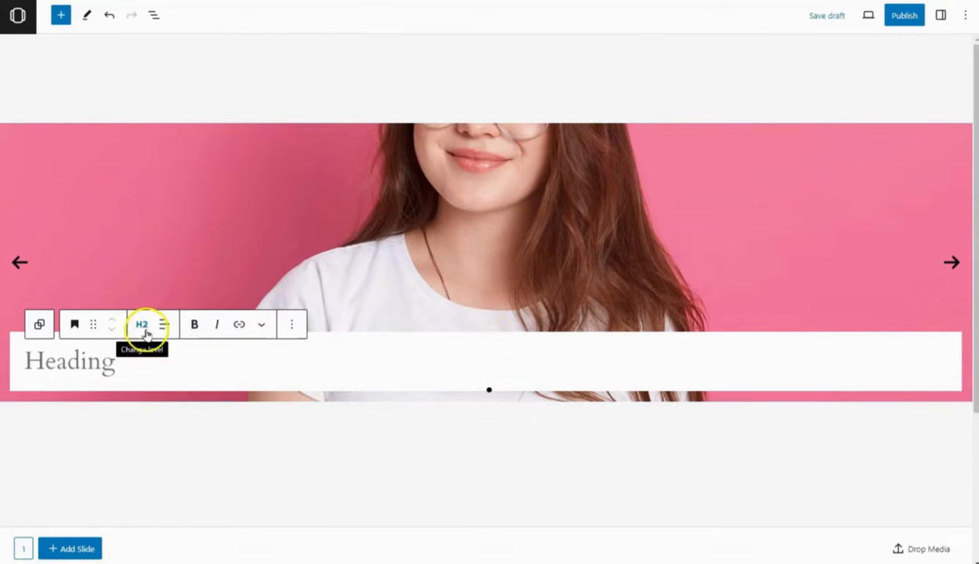
{"action": "type", "text": "Lanette Rolf"}
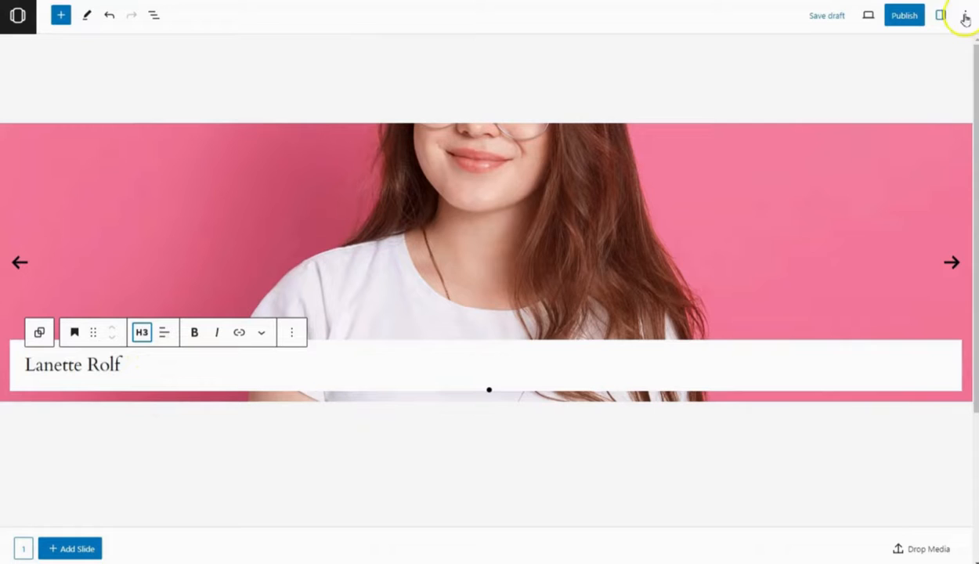
Make the heading black and set its typography to Inter at 21 px.
{"action": "left_click", "coordinate": [940, 16]}
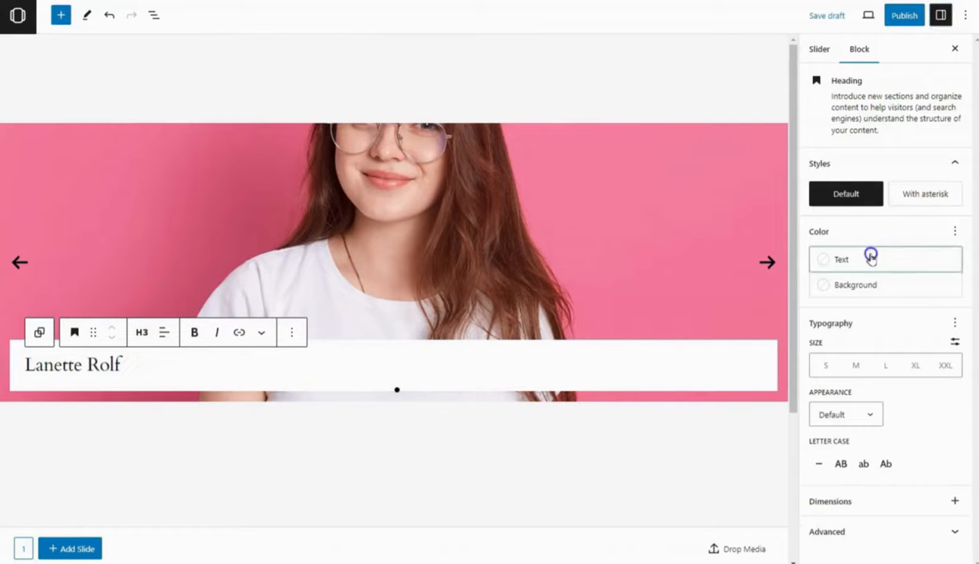
{"action": "left_click", "coordinate": [842, 260]}
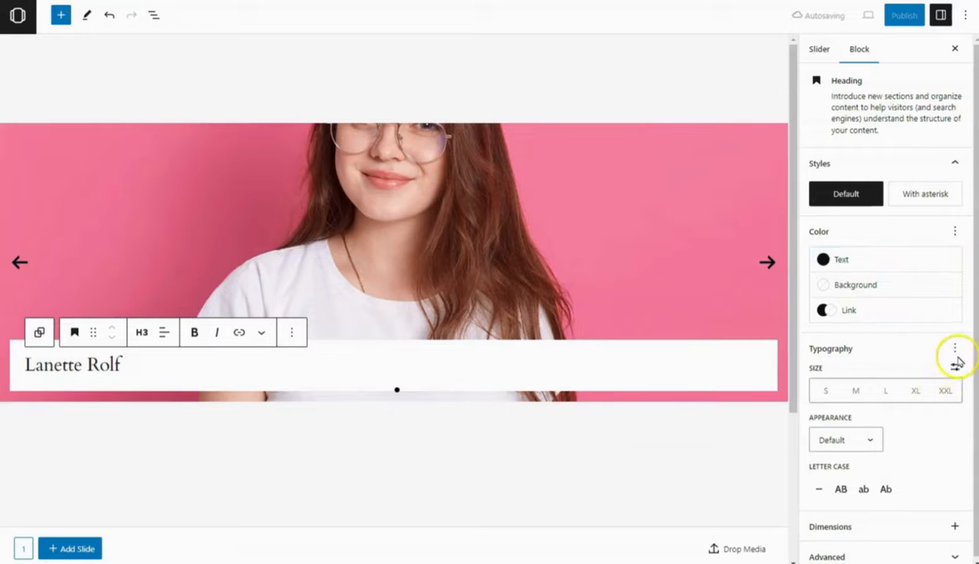
{"action": "left_click", "coordinate": [955, 347]}
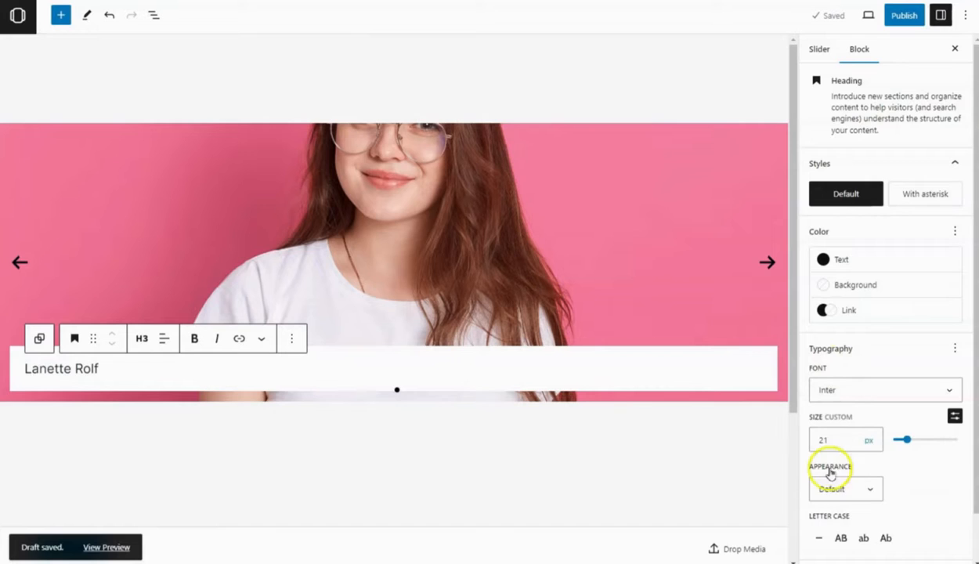
{"action": "left_click", "coordinate": [847, 488]}
{"action": "type", "text": "Designer"}
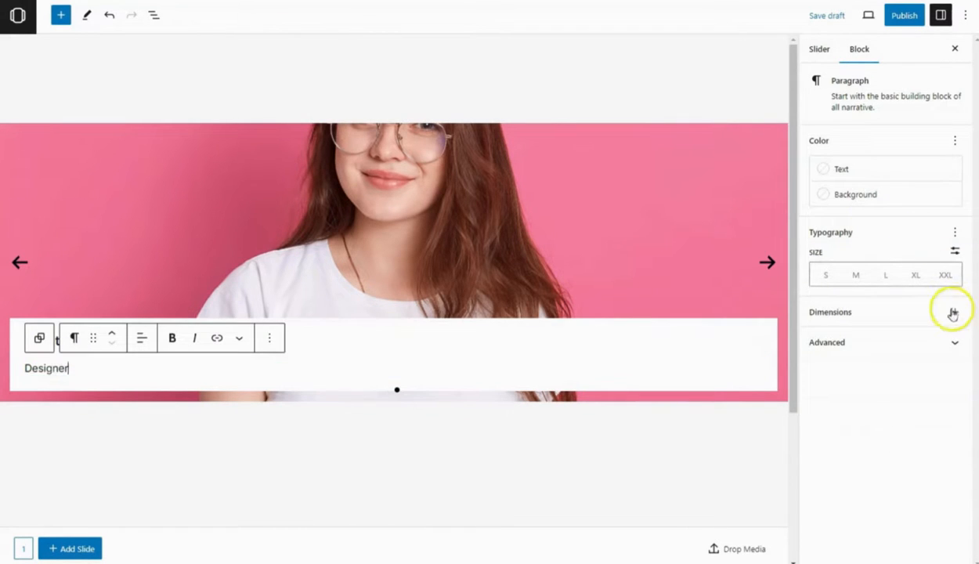
Give the 'Designer' paragraph a separate 5 px top margin.
{"action": "left_click", "coordinate": [953, 312]}
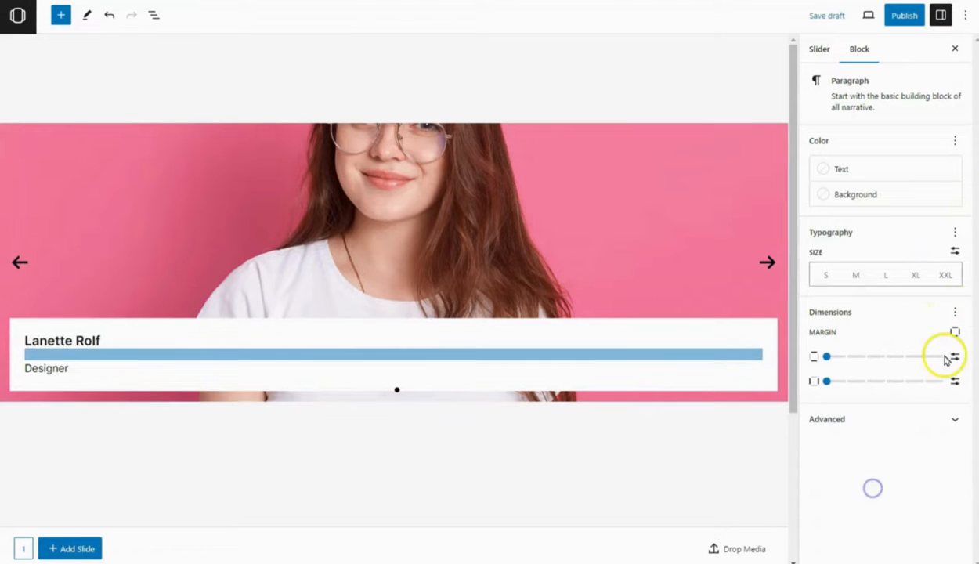
{"action": "left_click", "coordinate": [956, 332]}
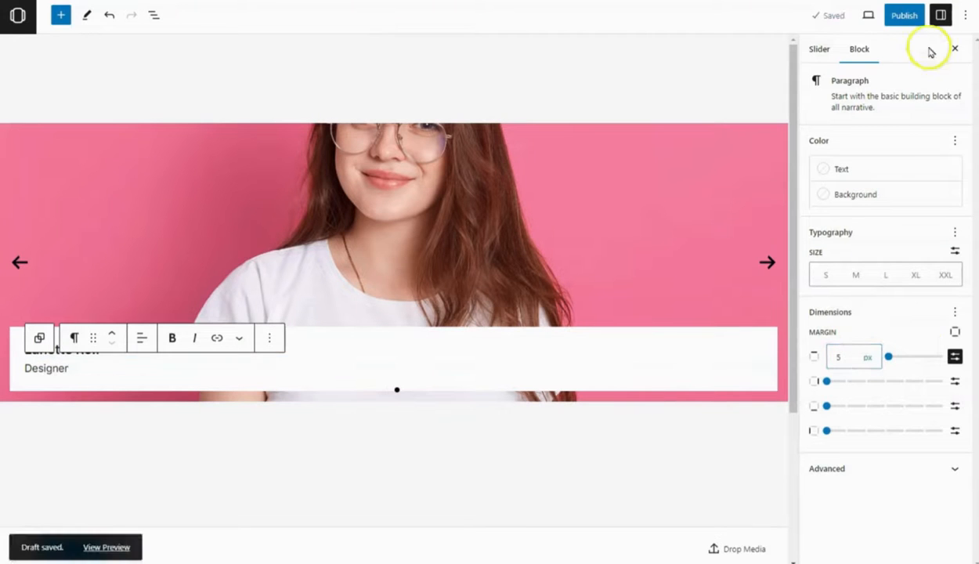
{"action": "left_click", "coordinate": [956, 49]}
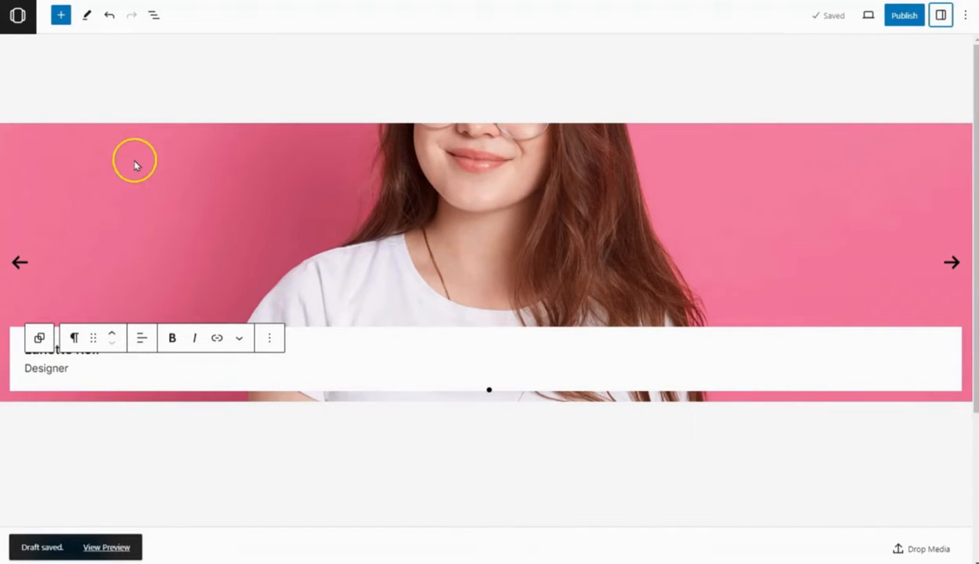
{"action": "left_click", "coordinate": [486, 227]}
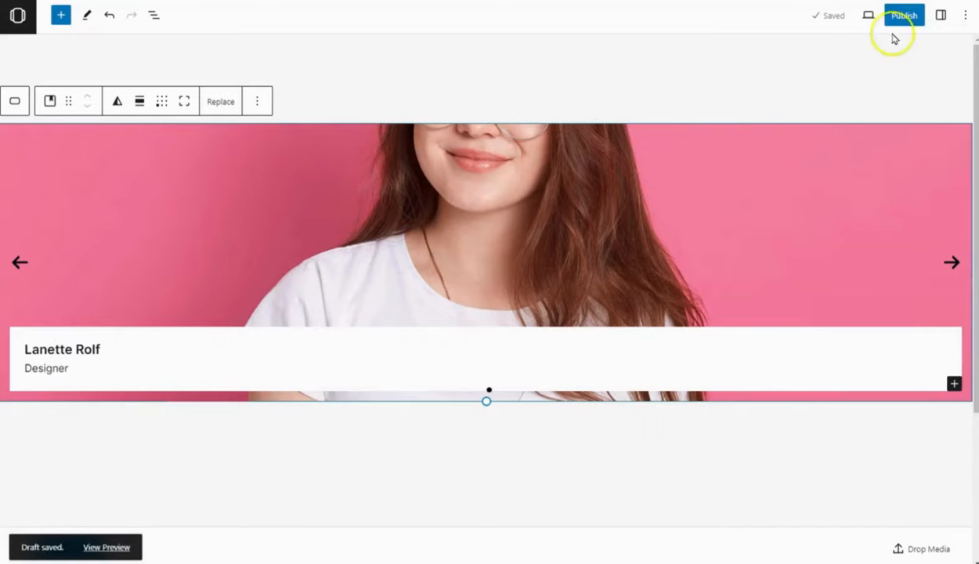
Set the cover's padding to 0 so the caption bar spans full width.
{"action": "left_click", "coordinate": [940, 16]}
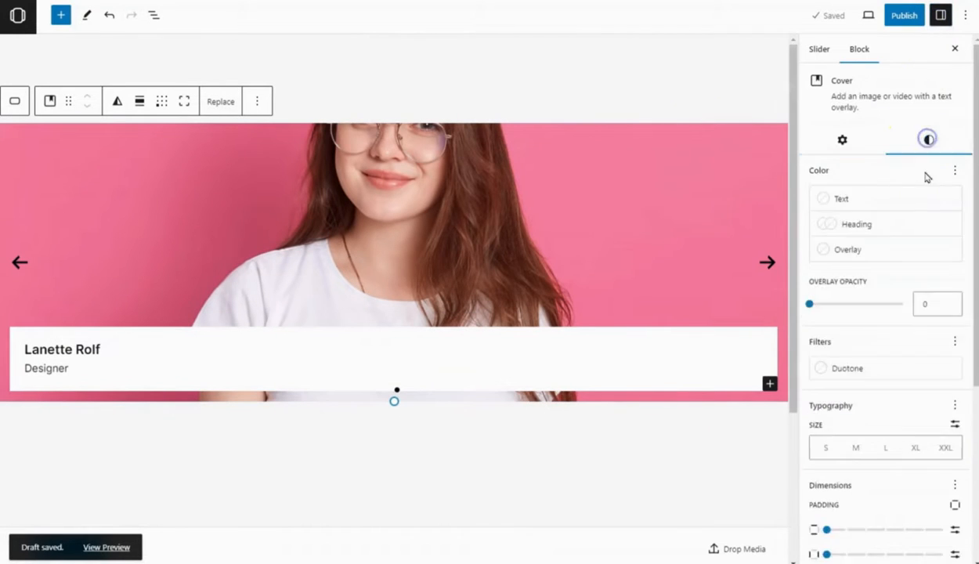
{"action": "scroll", "scroll_direction": "down", "scroll_amount": 3}
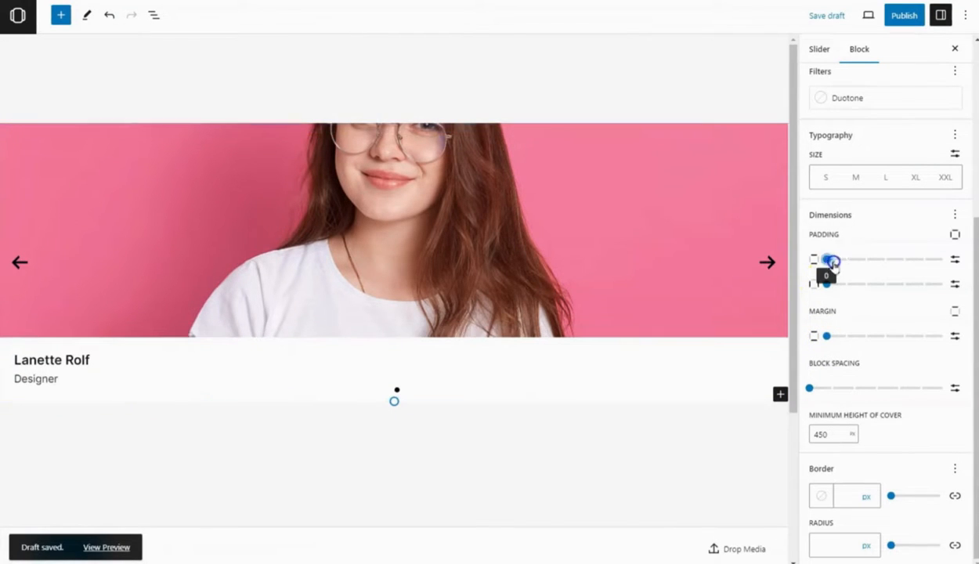
{"action": "left_click", "coordinate": [941, 16]}
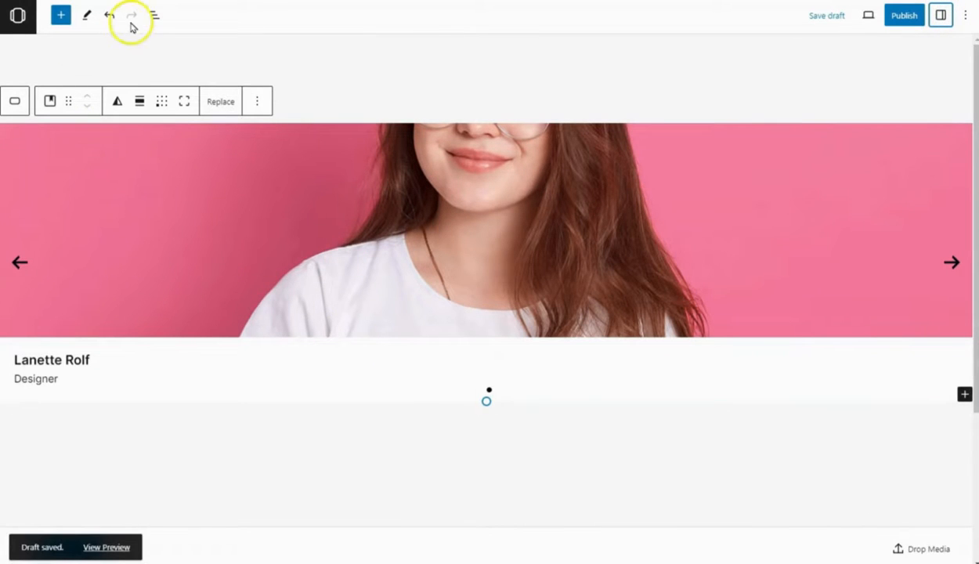
Duplicate the Slide block from List View to reach six slides.
{"action": "left_click", "coordinate": [154, 15]}
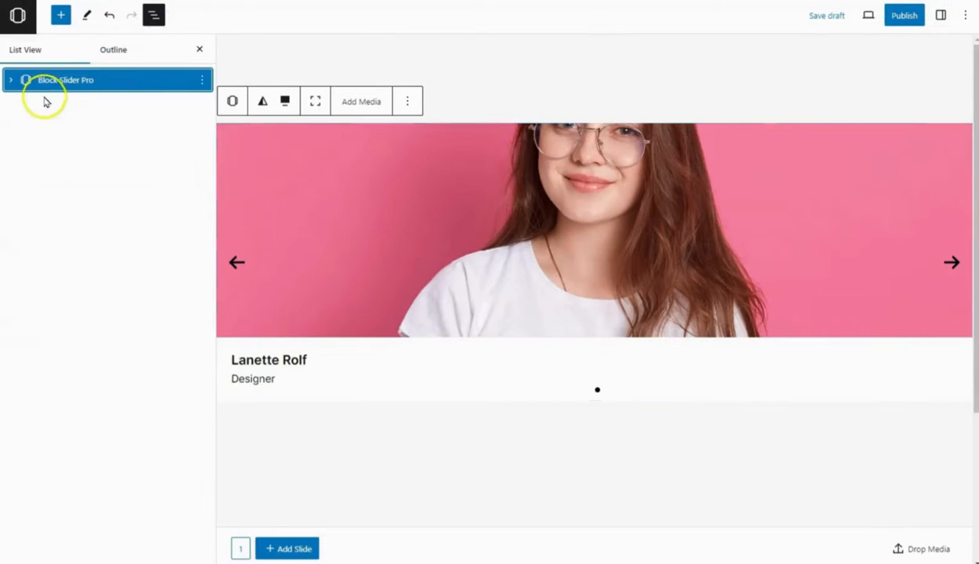
{"action": "left_click", "coordinate": [11, 78]}
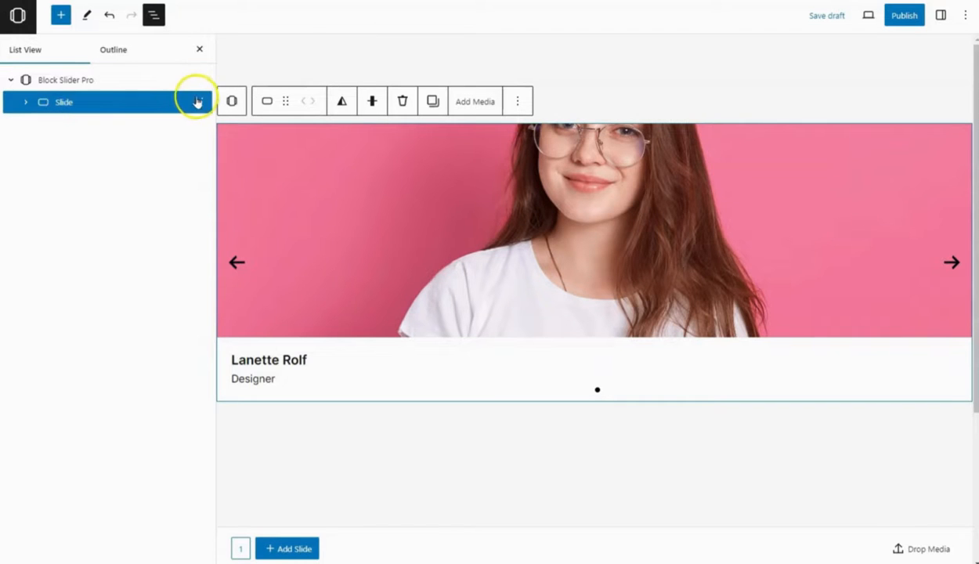
{"action": "left_click", "coordinate": [197, 101]}
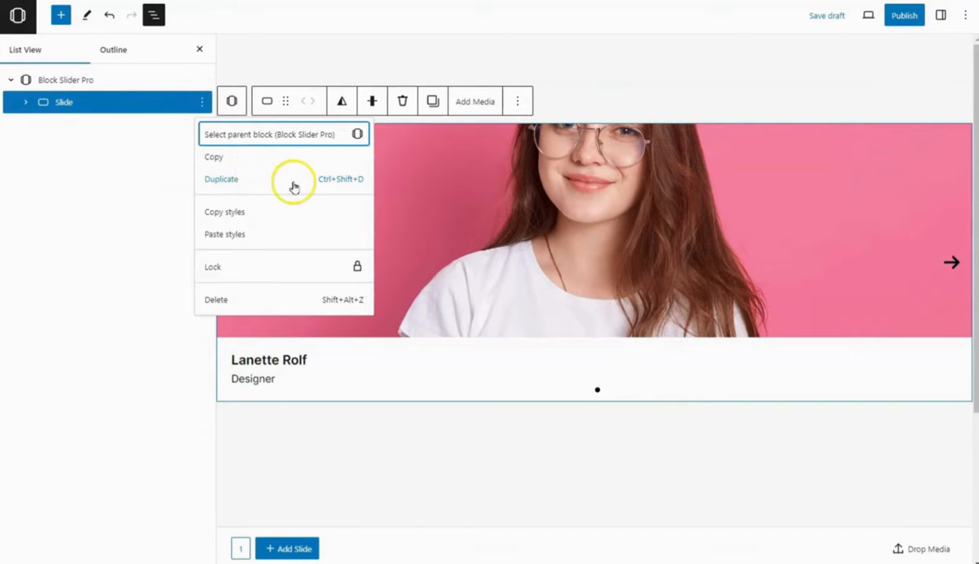
{"action": "left_click", "coordinate": [221, 179]}
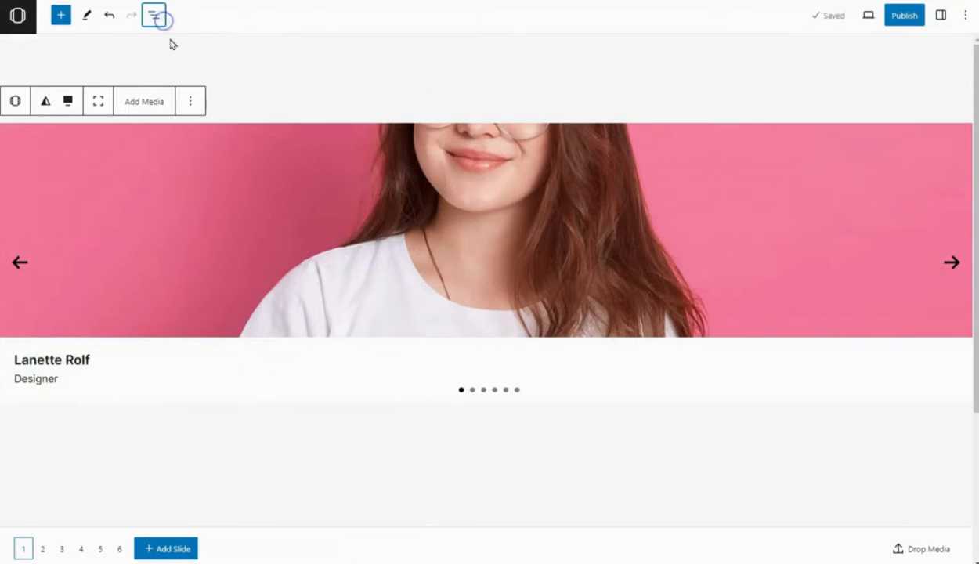
Show 3 slides per view with 60 space between and navigation arrows turned off.
{"action": "left_click", "coordinate": [940, 15]}
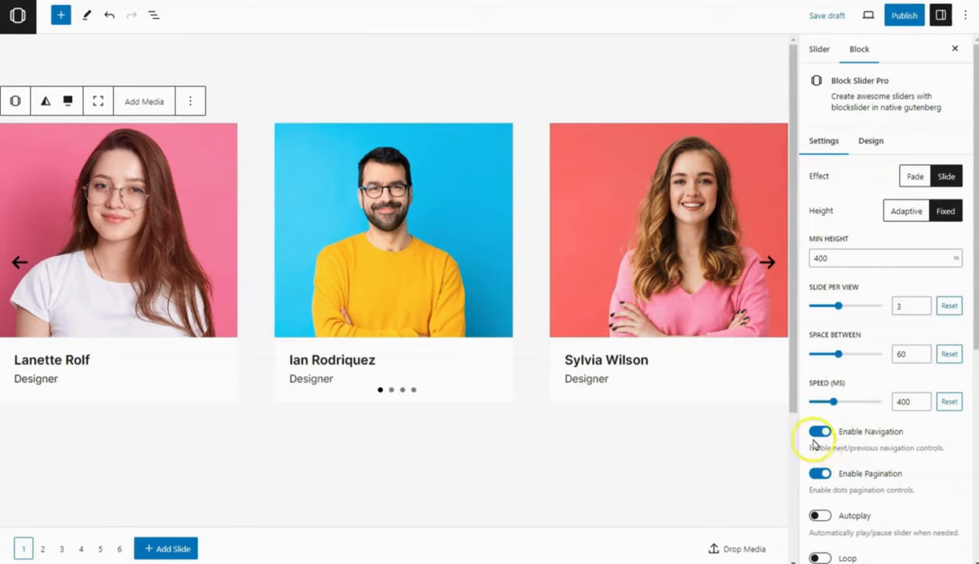
{"action": "scroll", "scroll_direction": "down", "scroll_amount": 3}
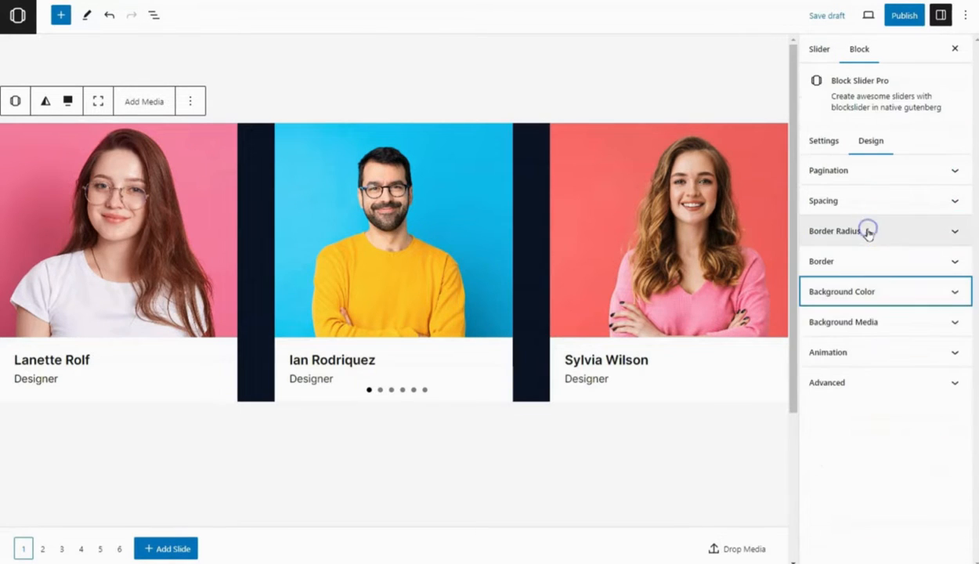
{"action": "mouse_move", "coordinate": [861, 228]}
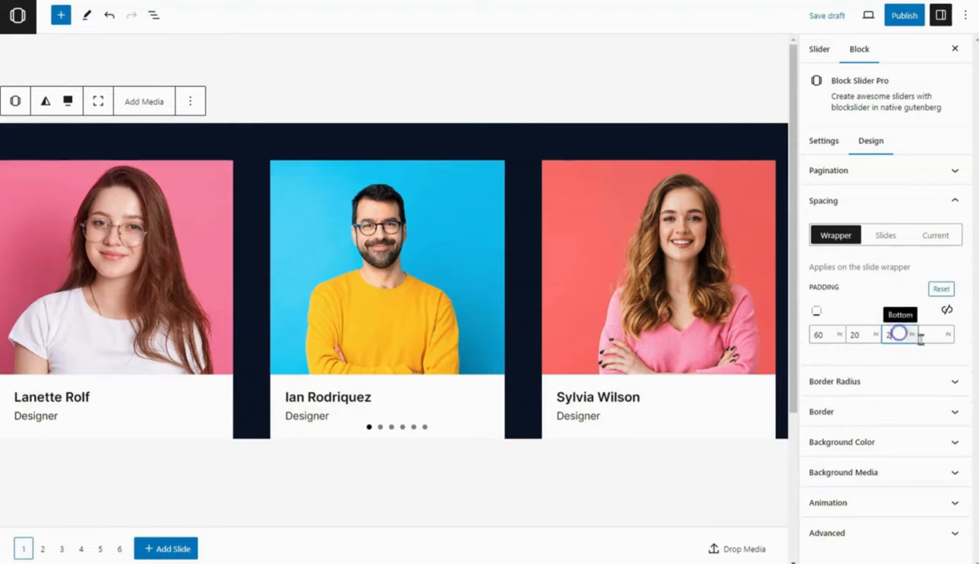
Pad the slider wrapper's bottom and show white pagination dots aligned to the top.
{"action": "left_click", "coordinate": [883, 201]}
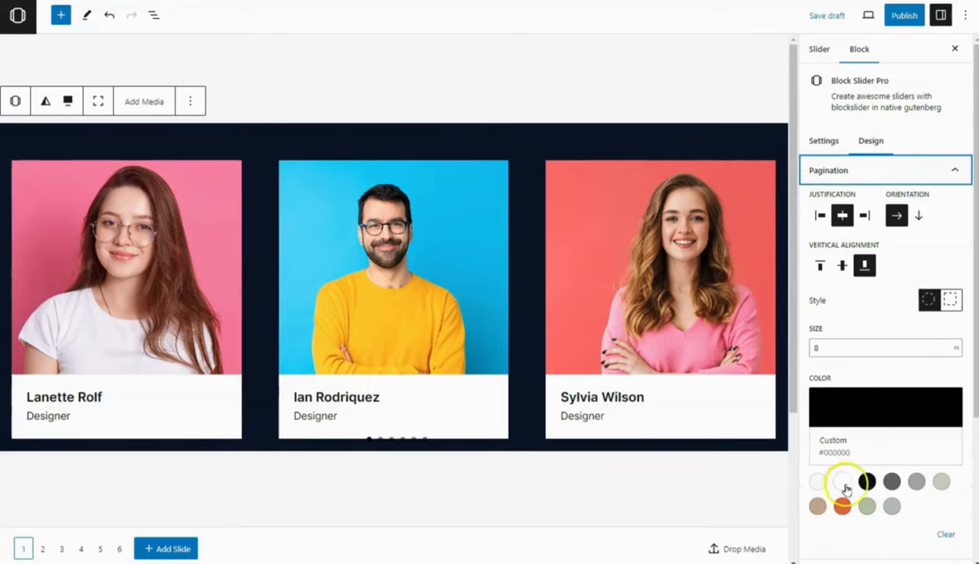
{"action": "left_click", "coordinate": [843, 482]}
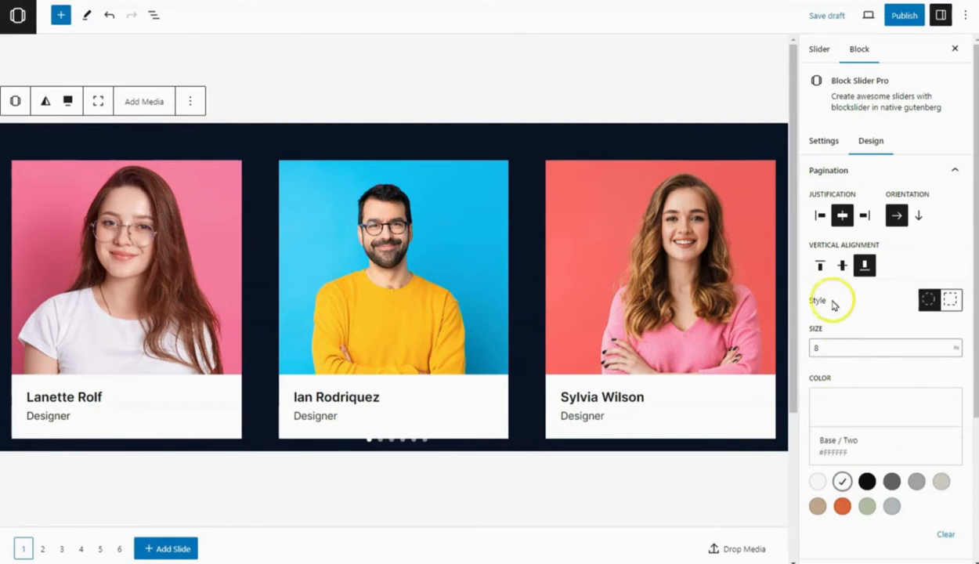
{"action": "left_click", "coordinate": [821, 265]}
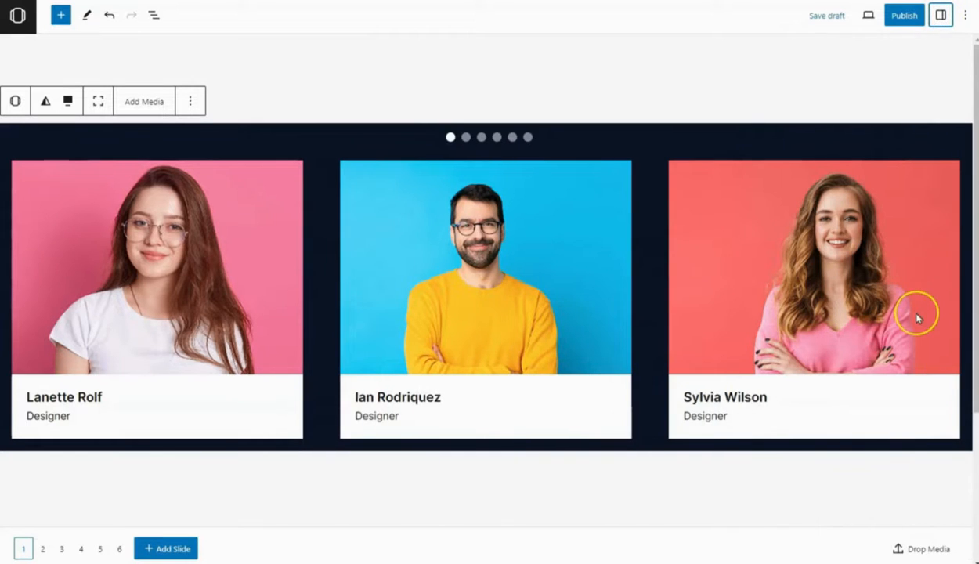
{"action": "mouse_move", "coordinate": [904, 15]}
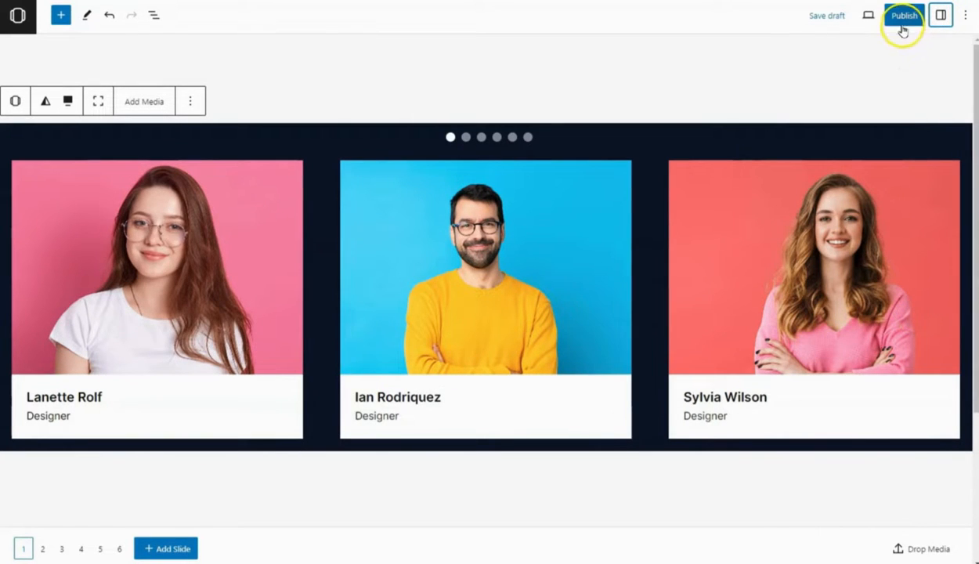
Publish the team slider and move to the page holding the Meet Our Team group.
{"action": "left_click", "coordinate": [903, 15]}
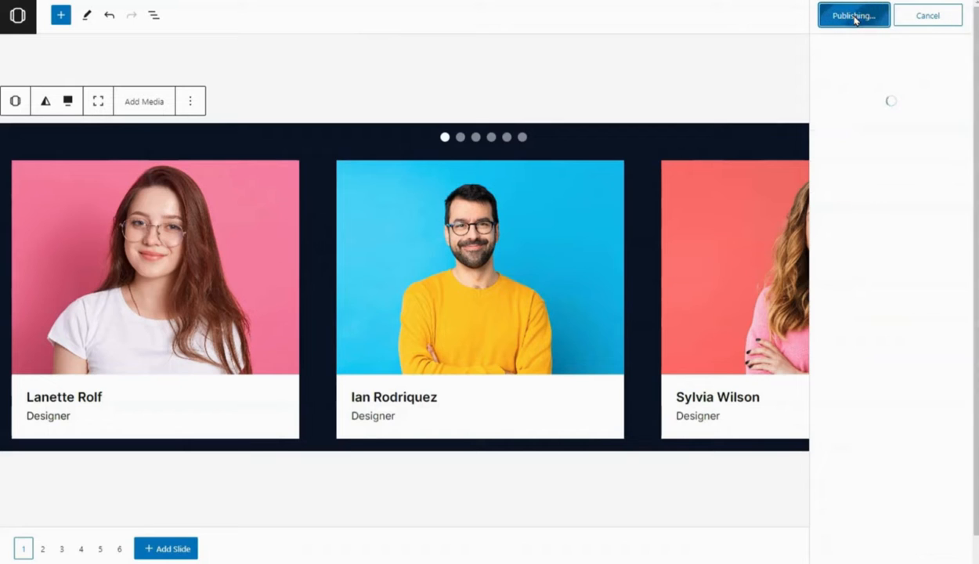
{"action": "left_click", "coordinate": [852, 16]}
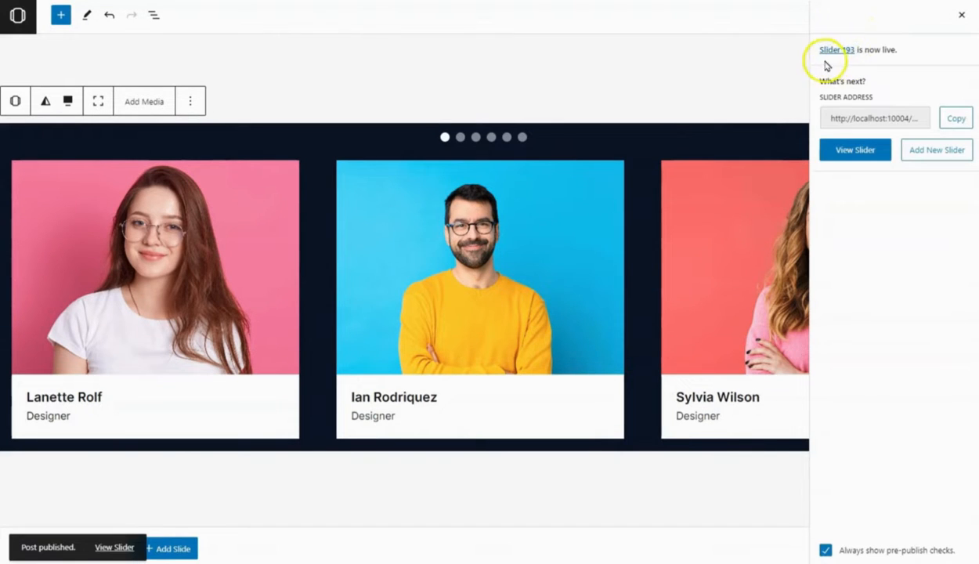
{"action": "left_click", "coordinate": [962, 14]}
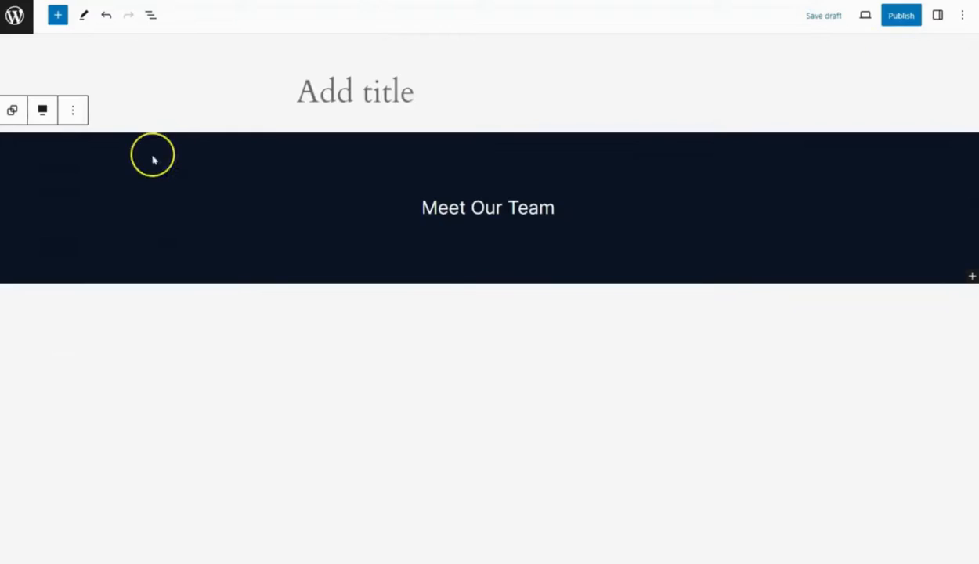
Insert a Block Slider block below the Meet Our Team heading via the 'block slider' search.
{"action": "left_click", "coordinate": [150, 16]}
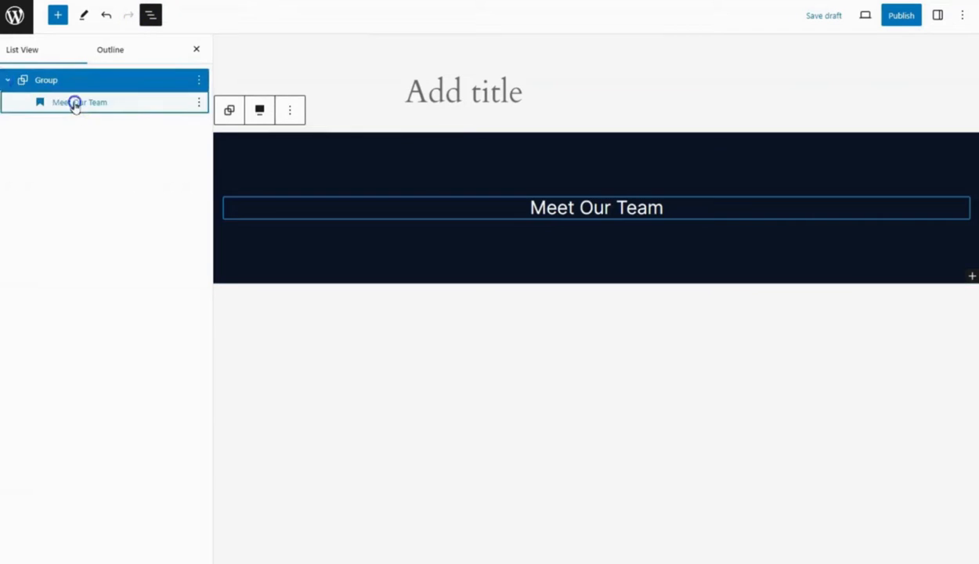
{"action": "left_click", "coordinate": [56, 15]}
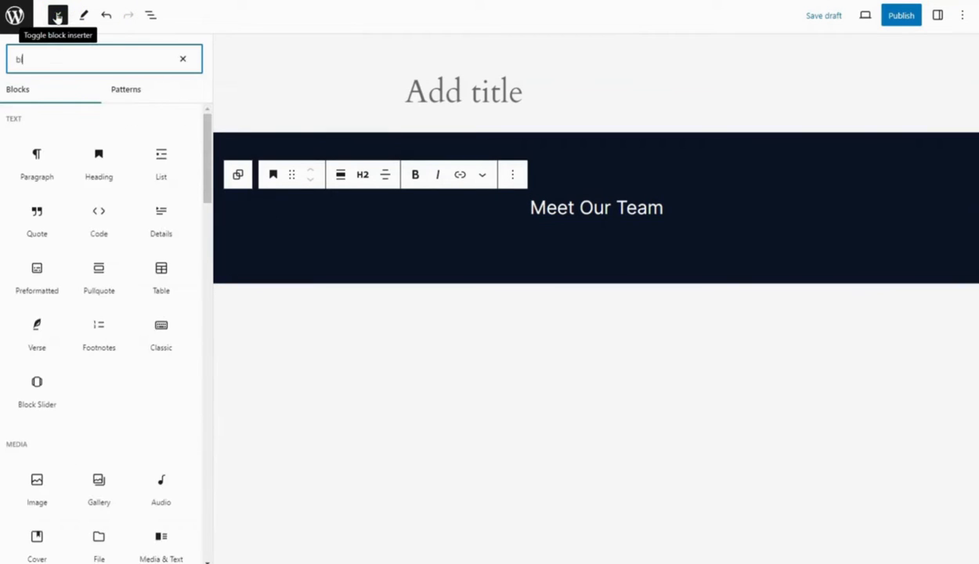
{"action": "type", "text": "lock slider"}
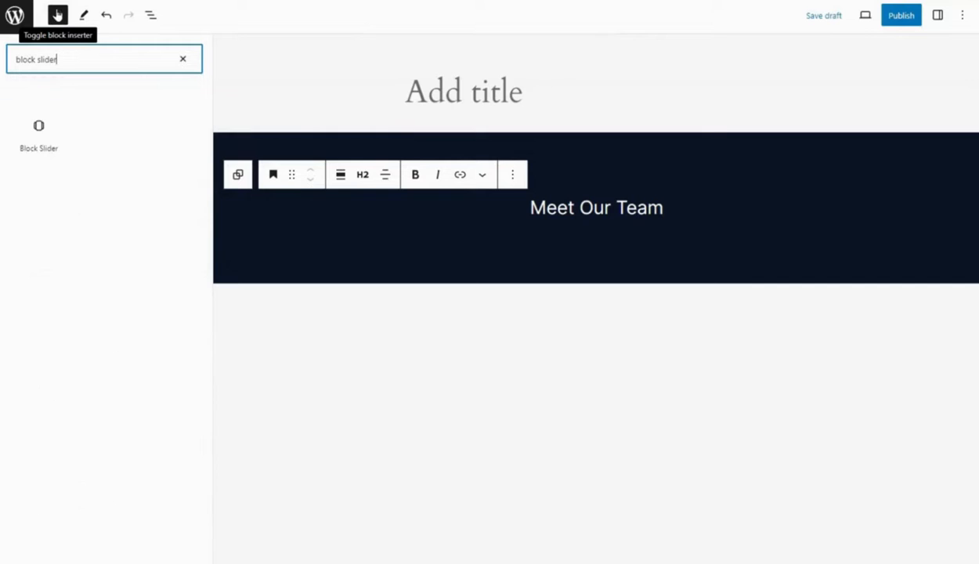
{"action": "left_click", "coordinate": [38, 133]}
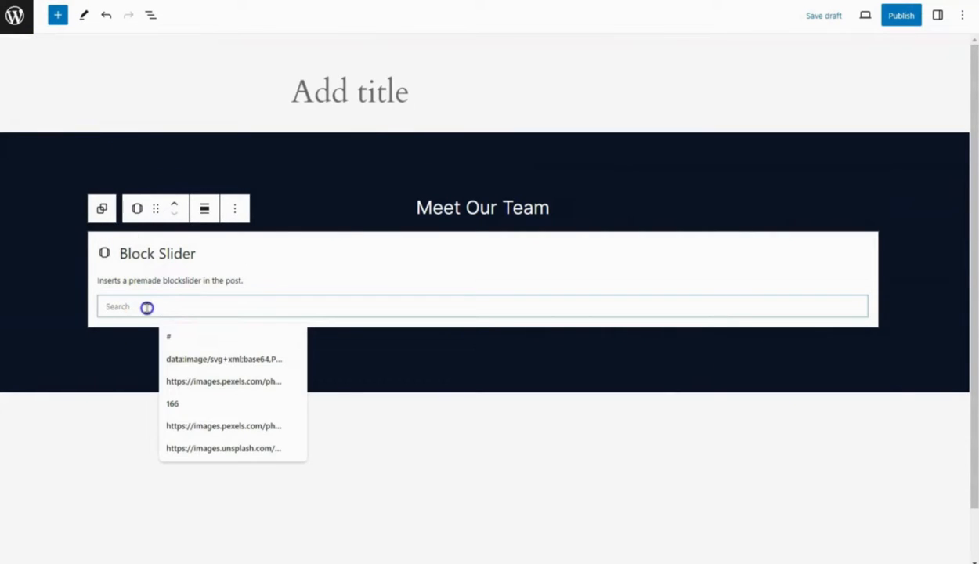
Embed saved Slider 193 in the block and publish the page.
{"action": "type", "text": "193"}
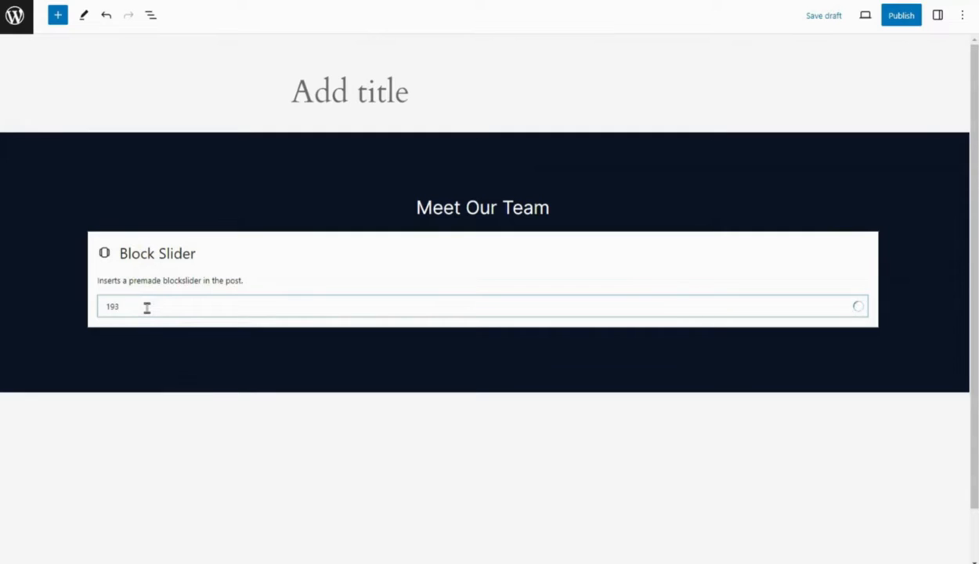
{"action": "left_click", "coordinate": [148, 305]}
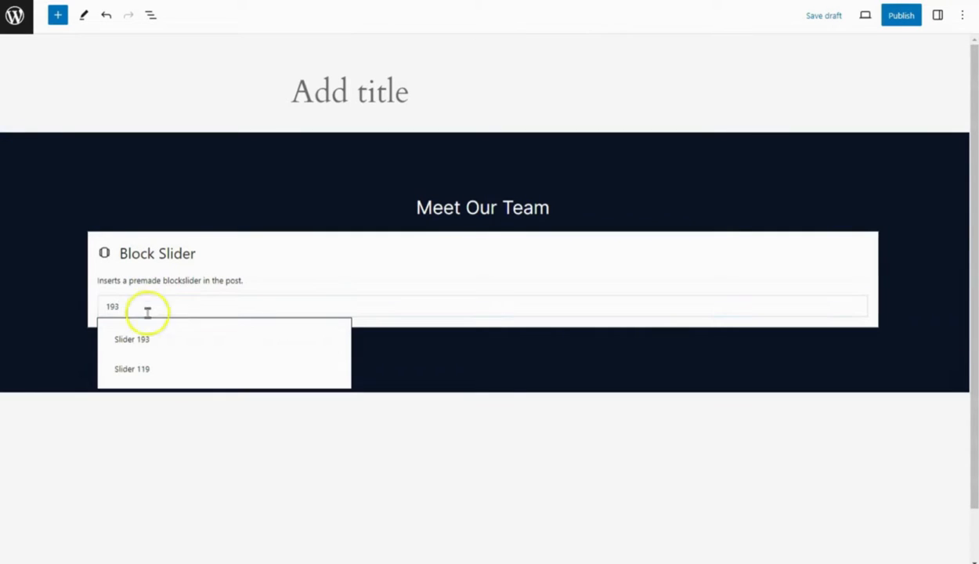
{"action": "left_click", "coordinate": [132, 338]}
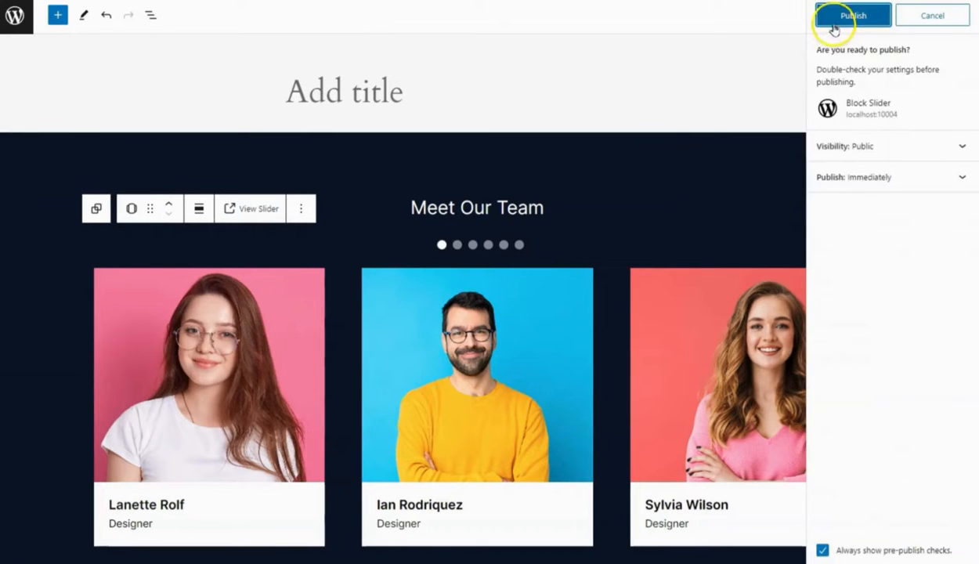
{"action": "left_click", "coordinate": [853, 16]}
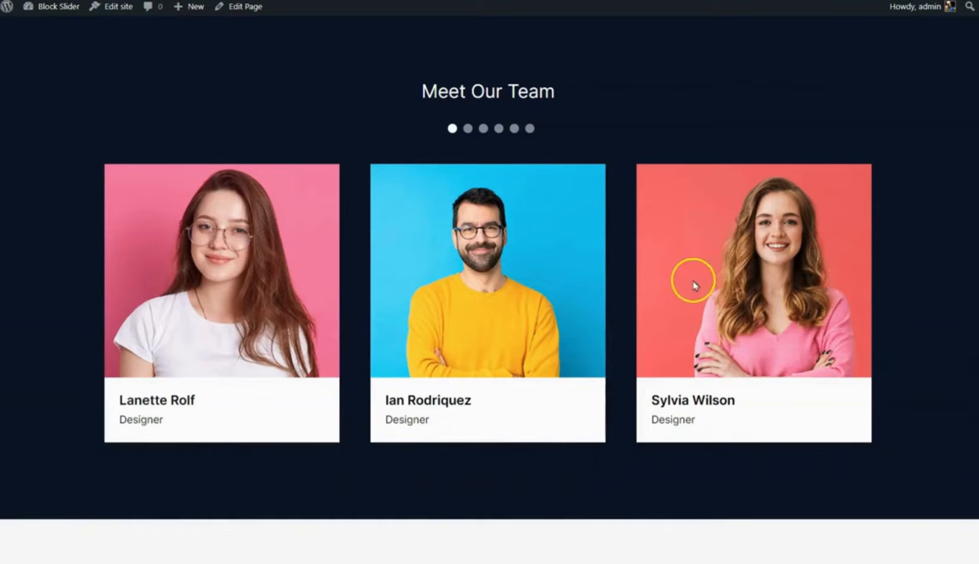